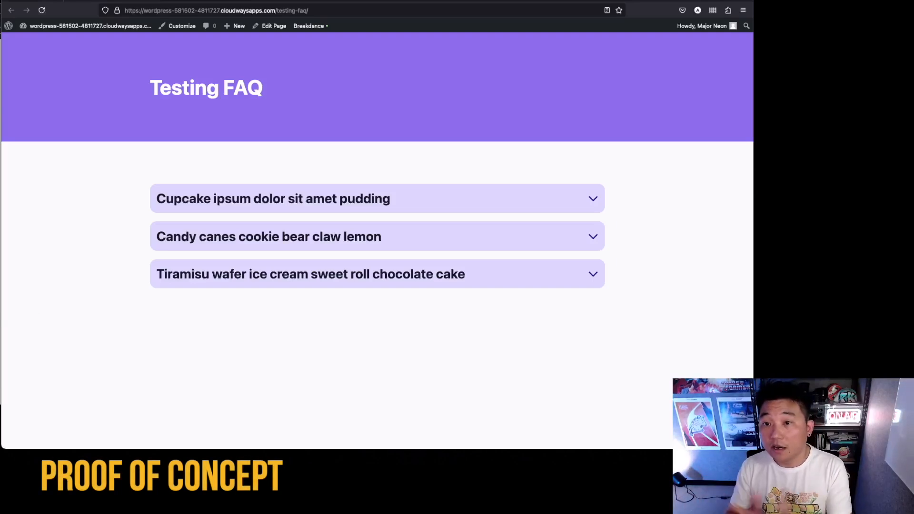
{"action": "mouse_move", "coordinate": [515, 307]}
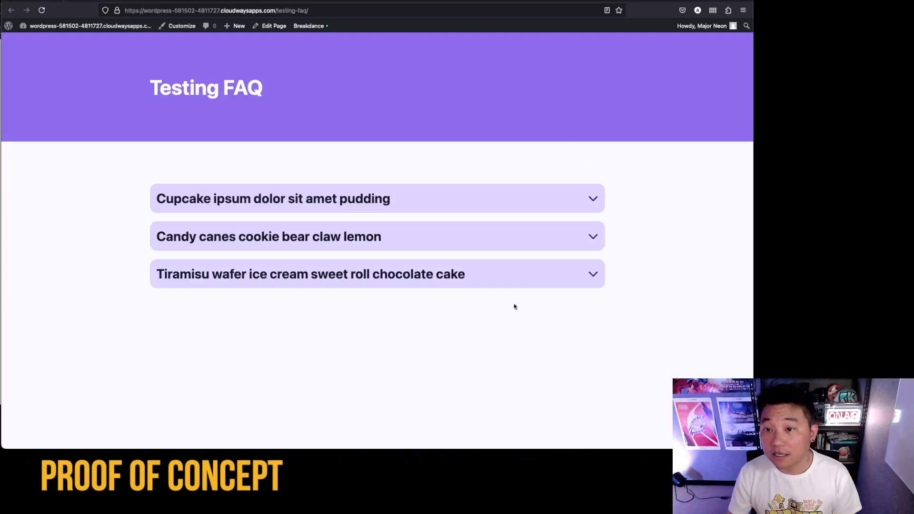
{"action": "mouse_move", "coordinate": [449, 204]}
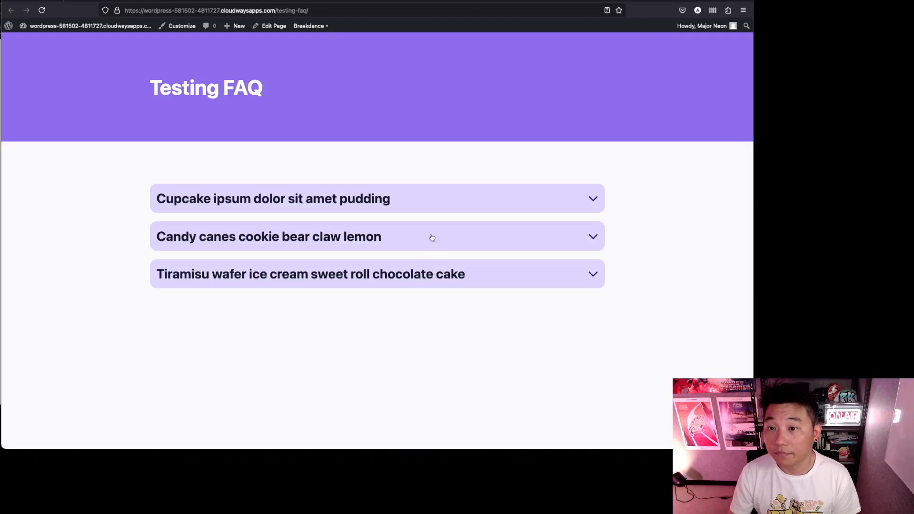
{"action": "mouse_move", "coordinate": [34, 172]}
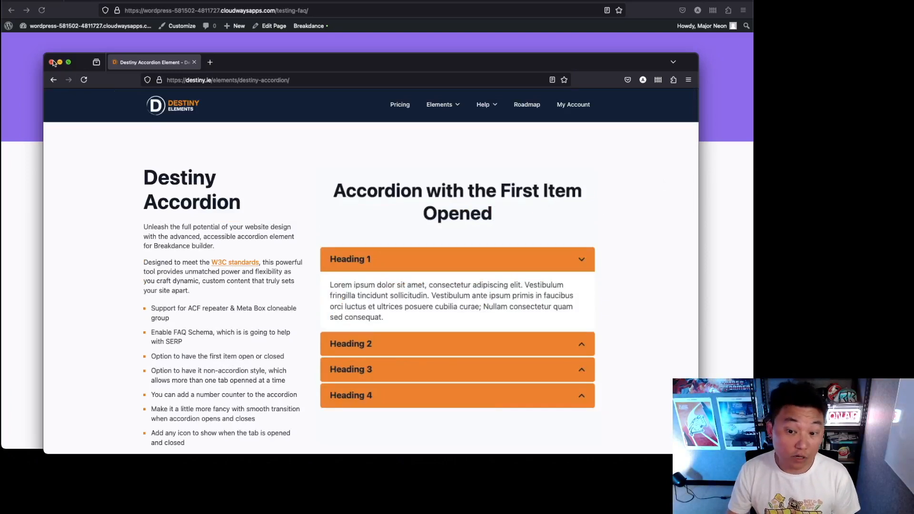
Step: Close the Destiny Accordion reference window and open the WordPress Pages list
{"action": "left_click", "coordinate": [53, 62]}
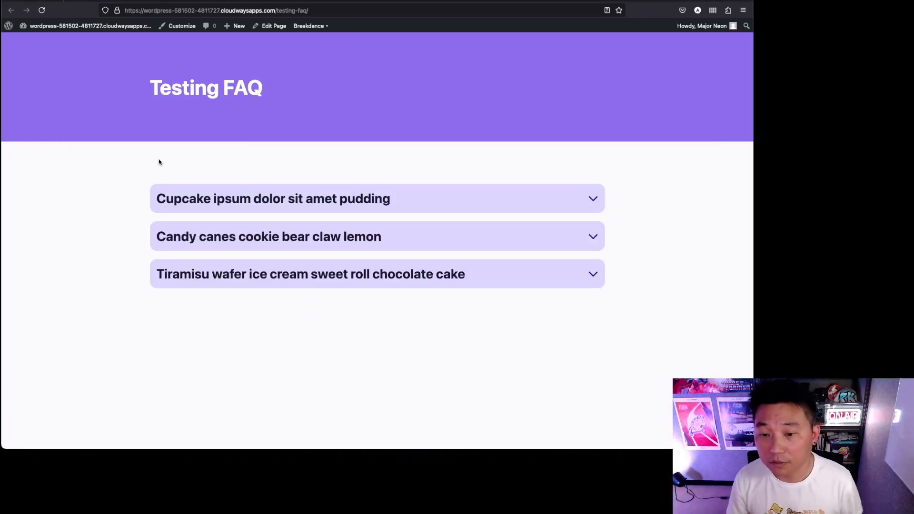
{"action": "double_click", "coordinate": [365, 199]}
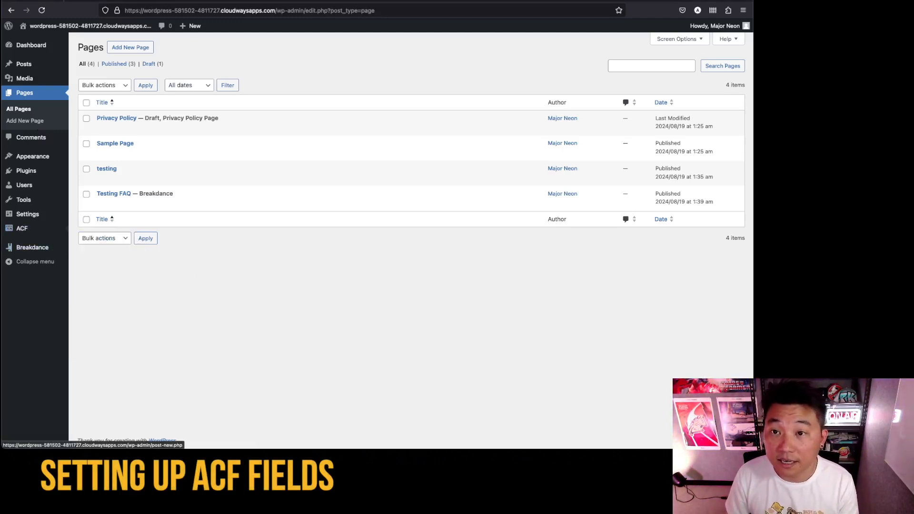
{"action": "left_click", "coordinate": [21, 228]}
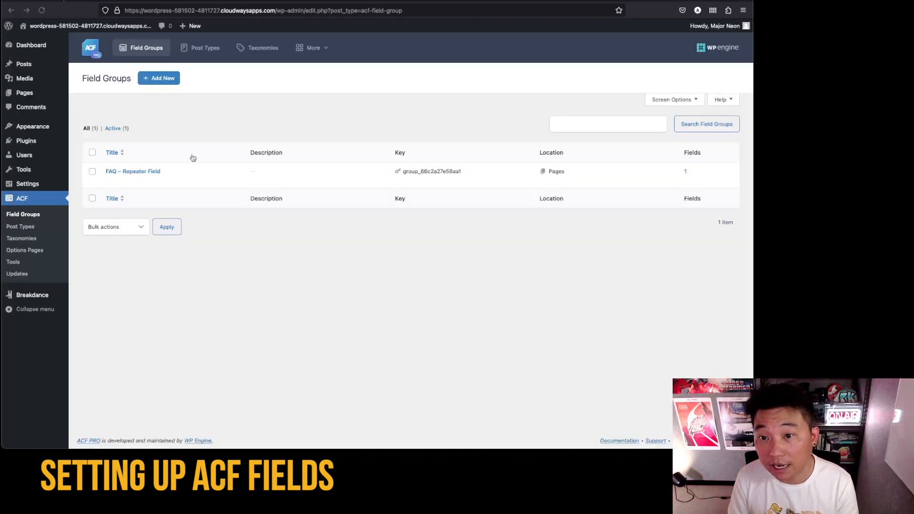
{"action": "mouse_move", "coordinate": [134, 171]}
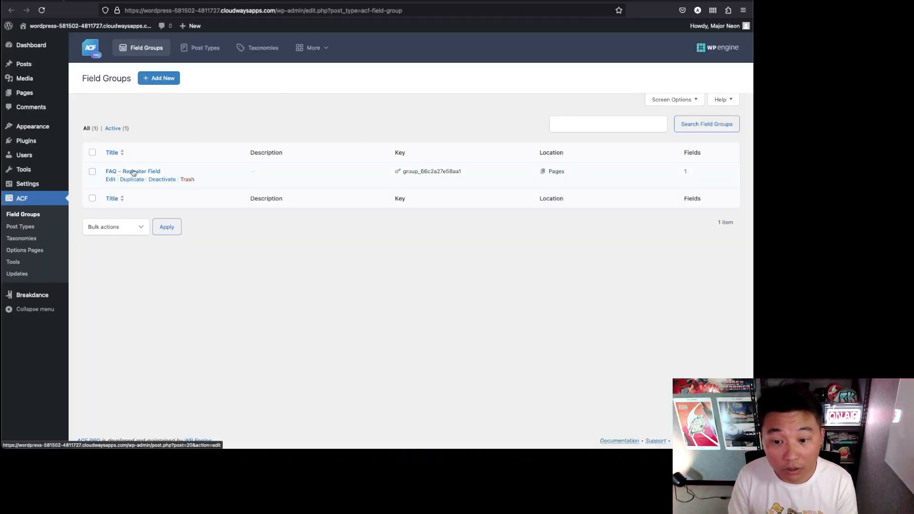
{"action": "left_click", "coordinate": [23, 93]}
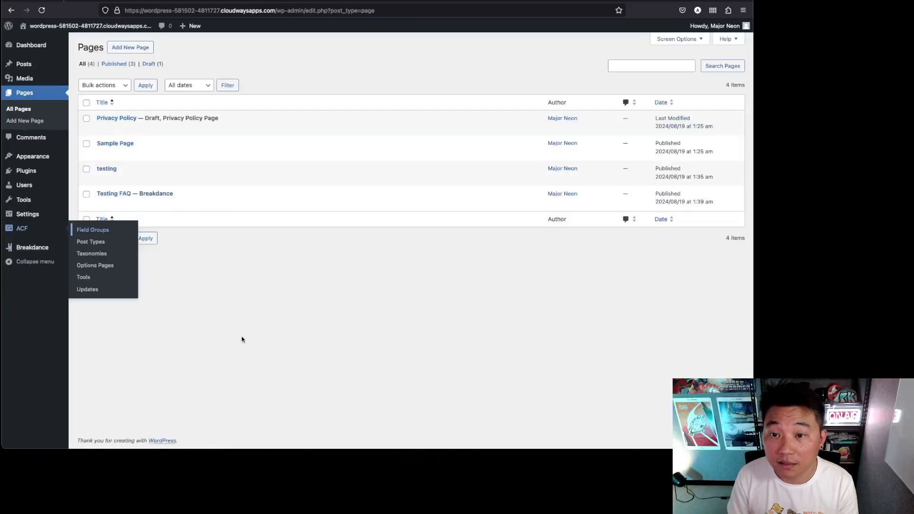
{"action": "mouse_move", "coordinate": [112, 197]}
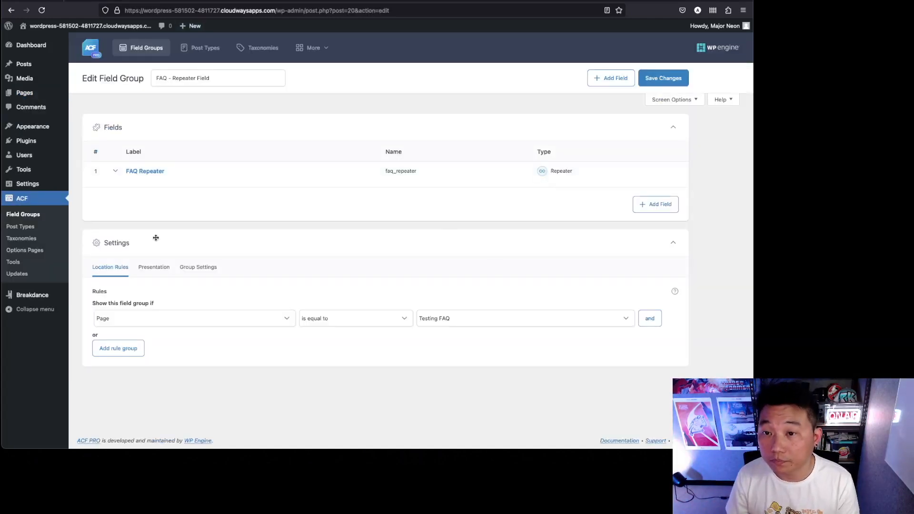
{"action": "mouse_move", "coordinate": [149, 173]}
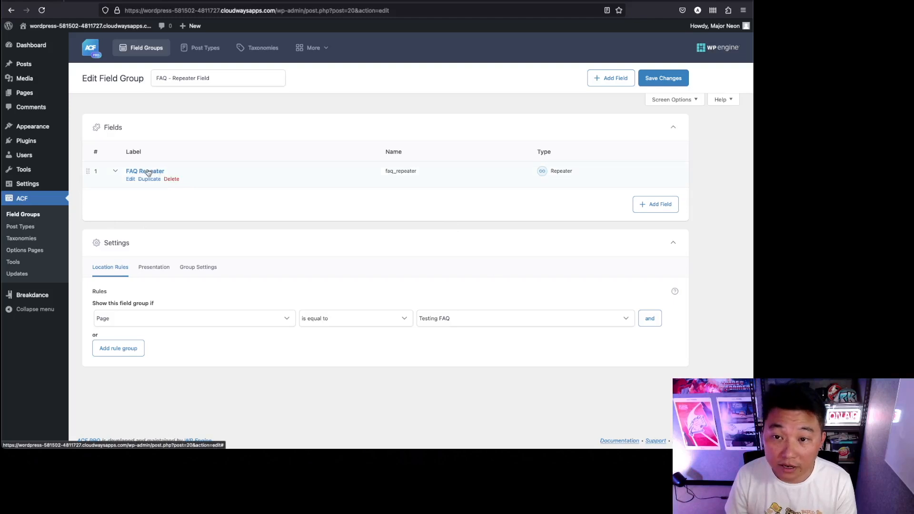
{"action": "left_click", "coordinate": [144, 171]}
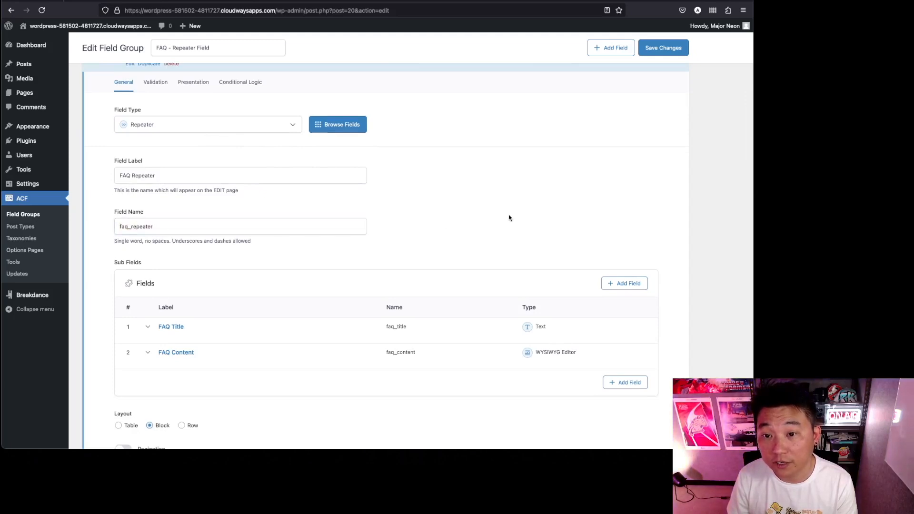
{"action": "mouse_move", "coordinate": [502, 217]}
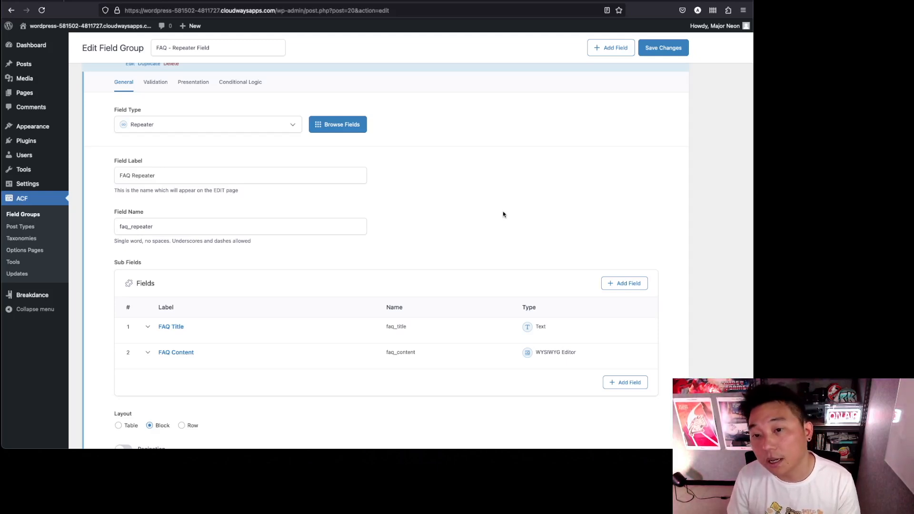
{"action": "mouse_move", "coordinate": [328, 216]}
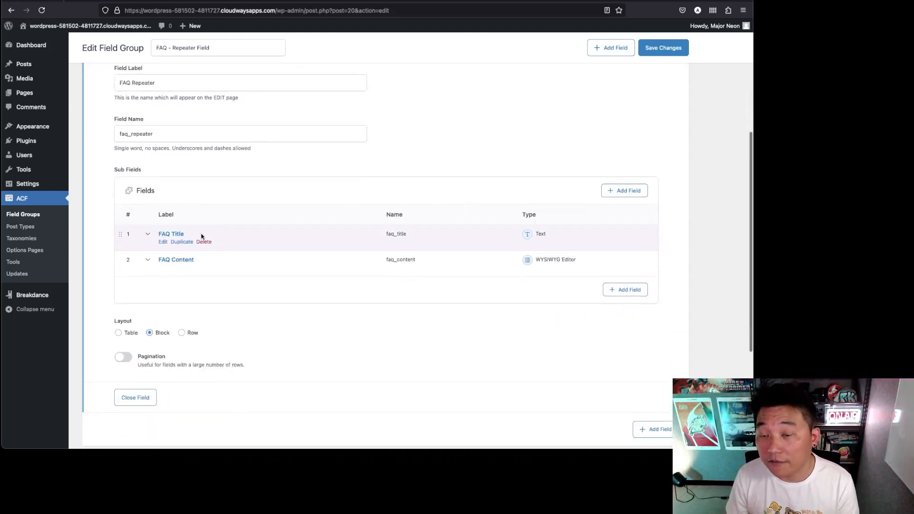
{"action": "mouse_move", "coordinate": [436, 349]}
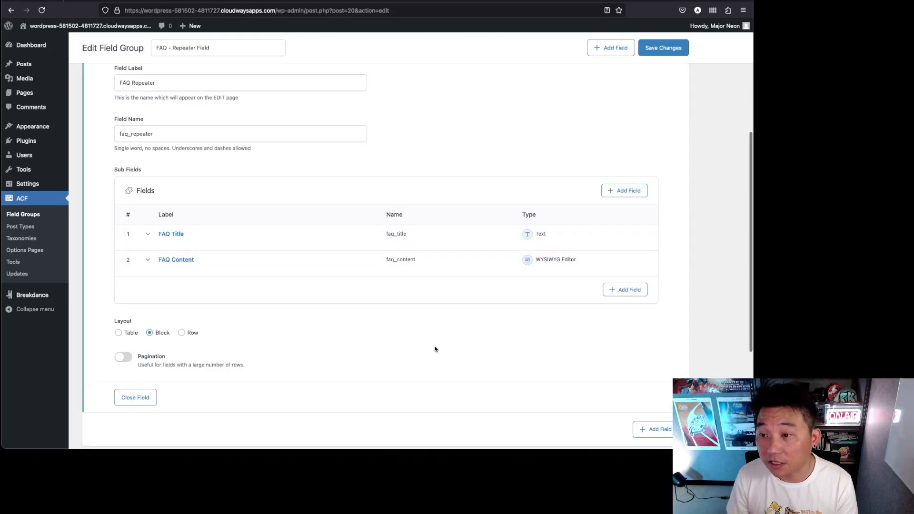
{"action": "left_click", "coordinate": [170, 234]}
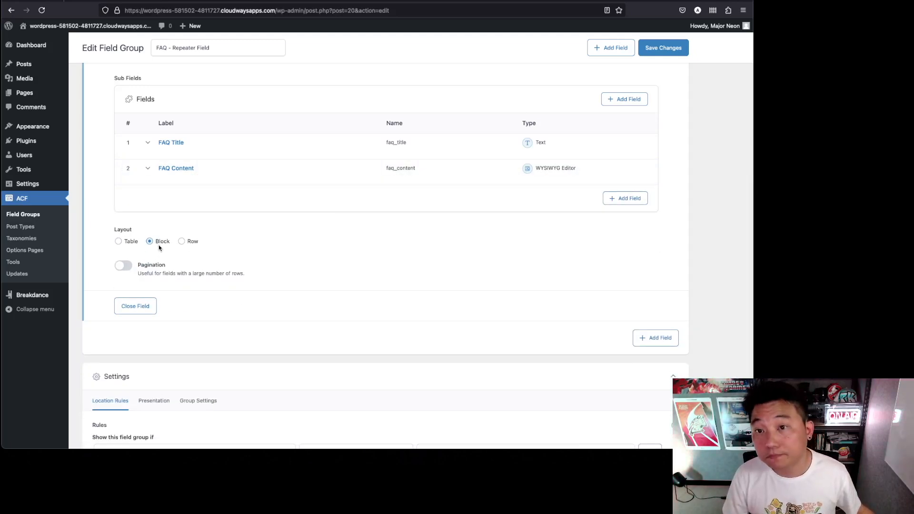
{"action": "mouse_move", "coordinate": [217, 251]}
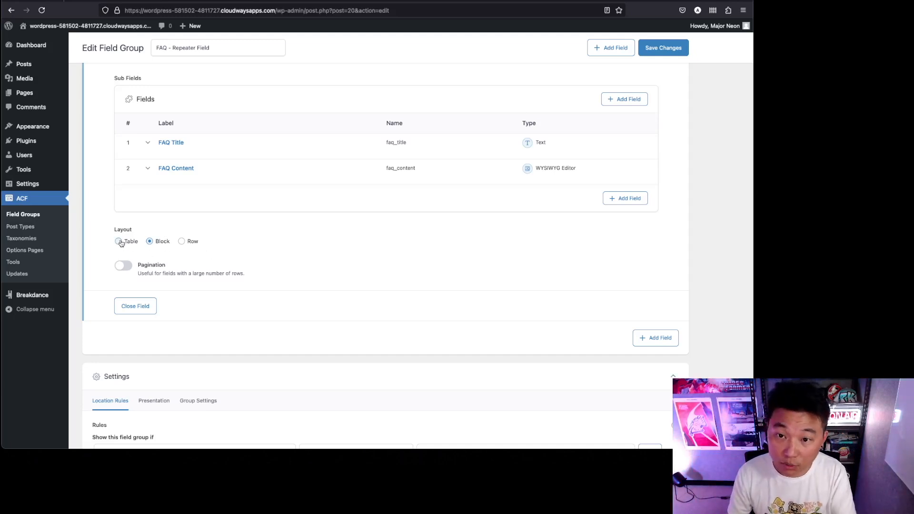
{"action": "mouse_move", "coordinate": [284, 252]}
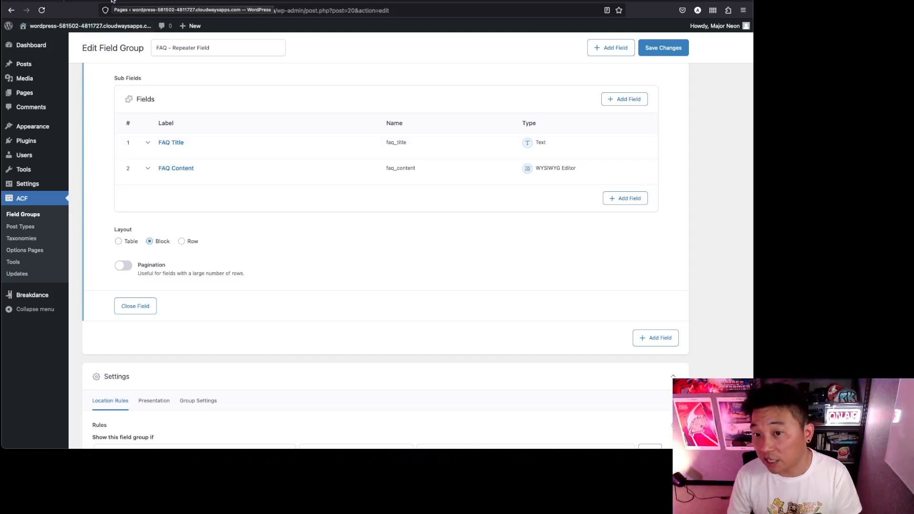
{"action": "scroll", "scroll_direction": "down", "scroll_amount": 3}
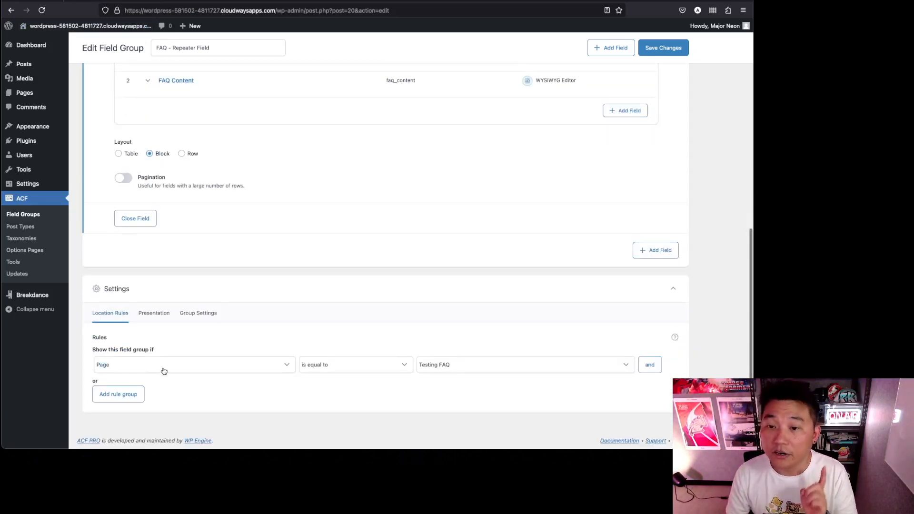
{"action": "mouse_move", "coordinate": [175, 369]}
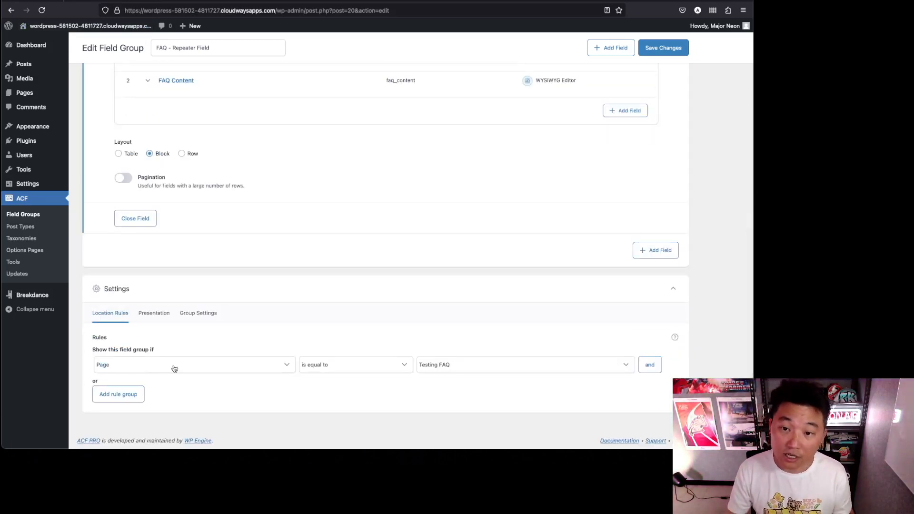
{"action": "left_click", "coordinate": [194, 364]}
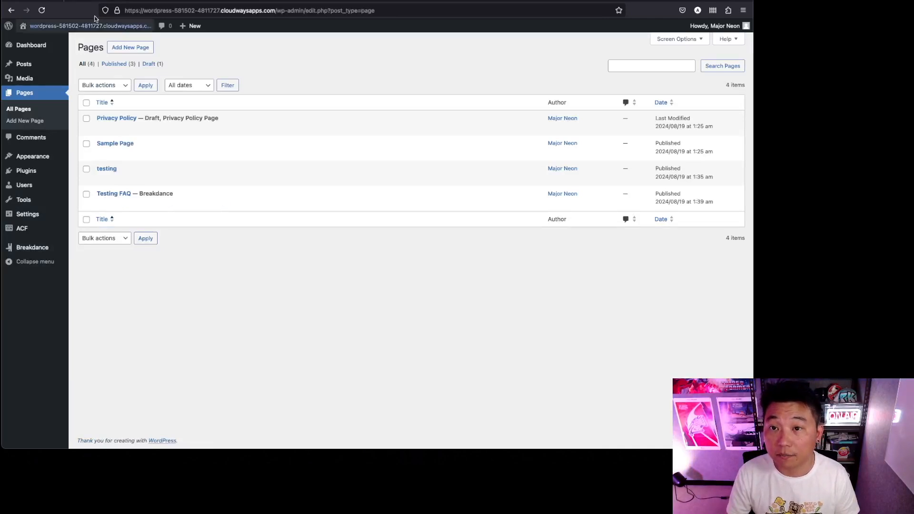
{"action": "mouse_move", "coordinate": [113, 194]}
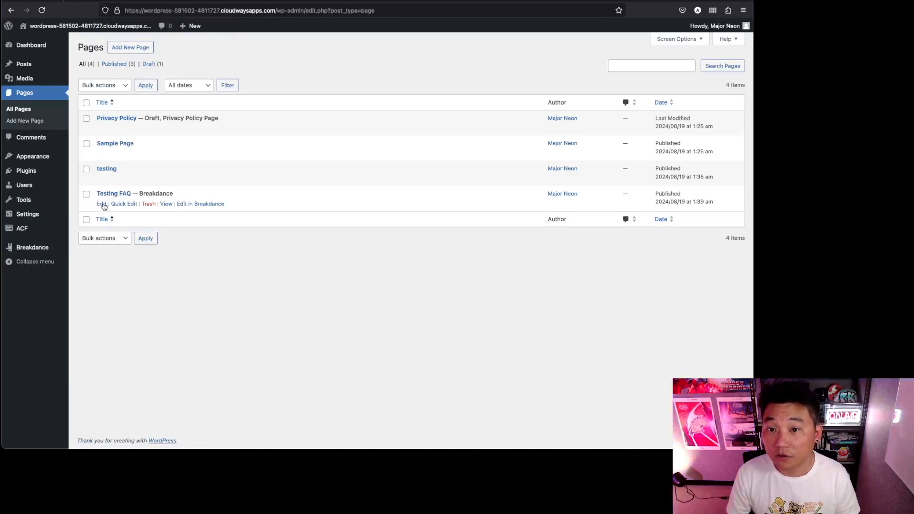
Step: Open Testing FAQ in the page editor and scroll through its FAQ repeater entries
{"action": "left_click", "coordinate": [101, 204]}
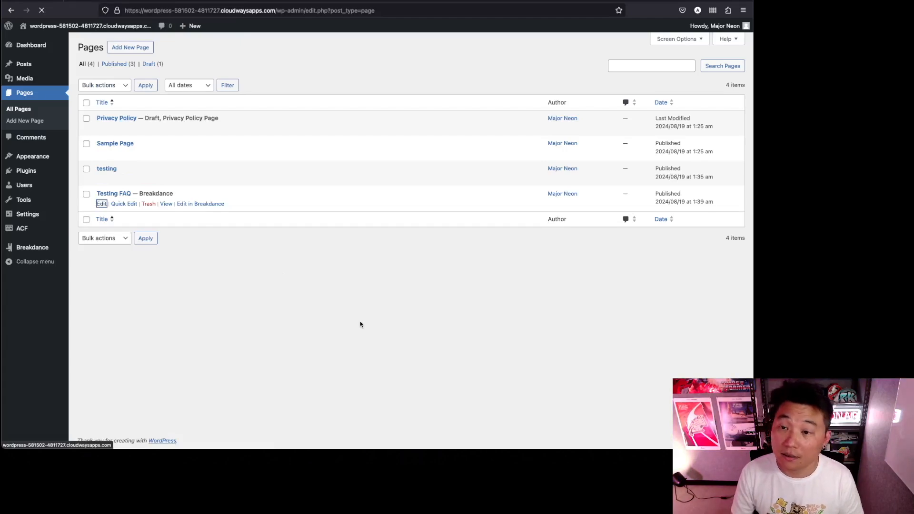
{"action": "left_click", "coordinate": [101, 204]}
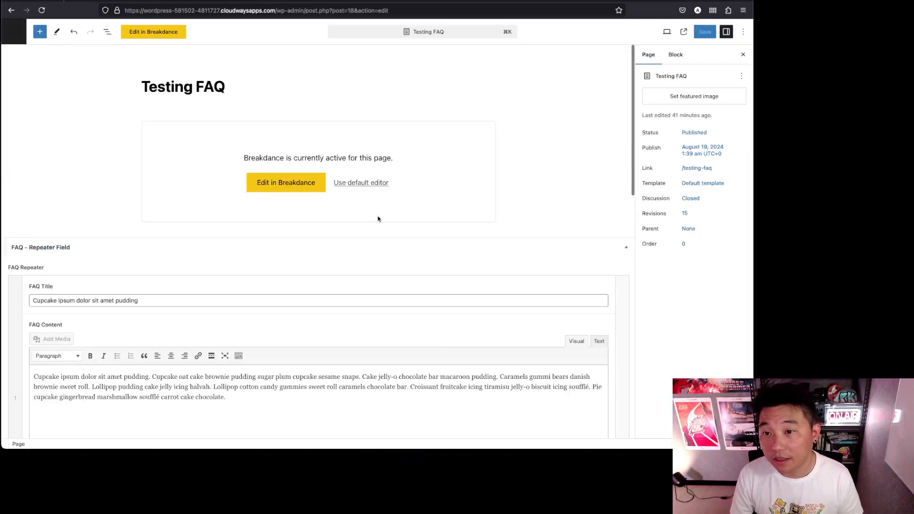
{"action": "scroll", "scroll_direction": "down", "scroll_amount": 3}
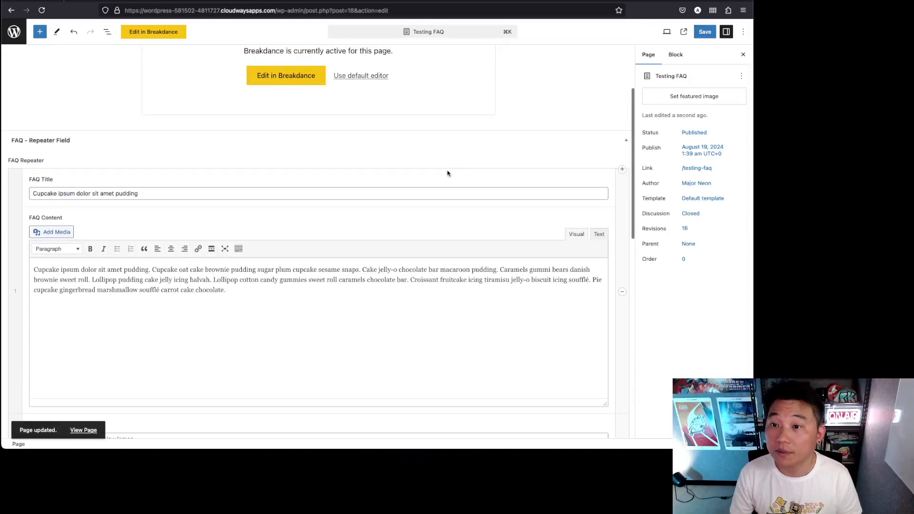
{"action": "scroll", "scroll_direction": "down", "scroll_amount": 3}
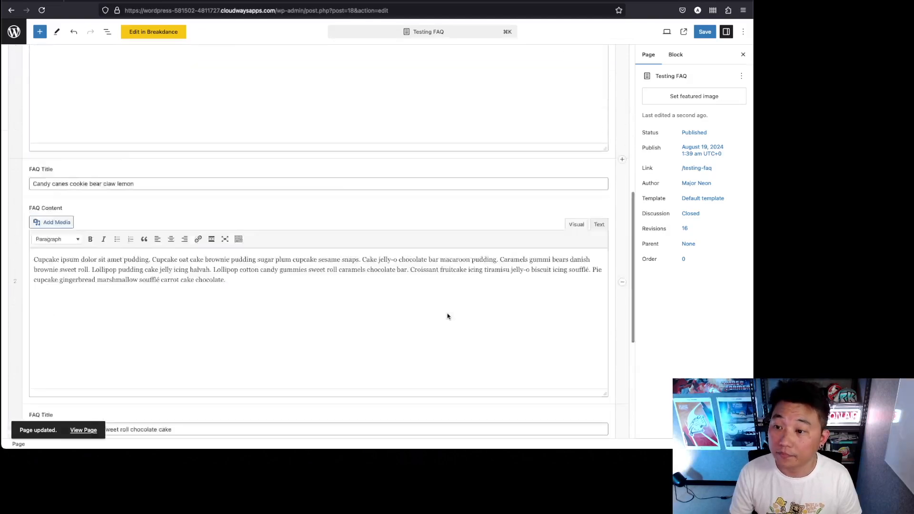
{"action": "scroll", "scroll_direction": "down", "scroll_amount": 3}
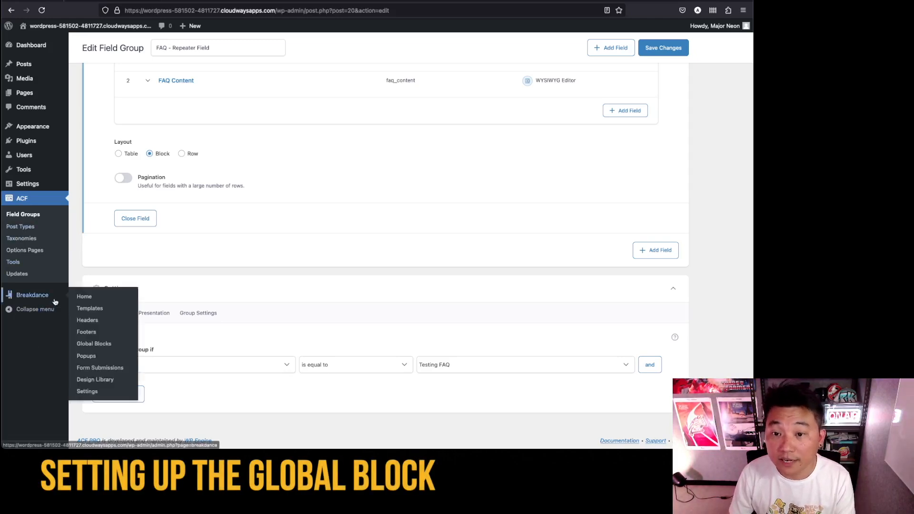
Step: Open Breakdance's Global Blocks list showing the FAQ Toggle block
{"action": "left_click", "coordinate": [94, 344]}
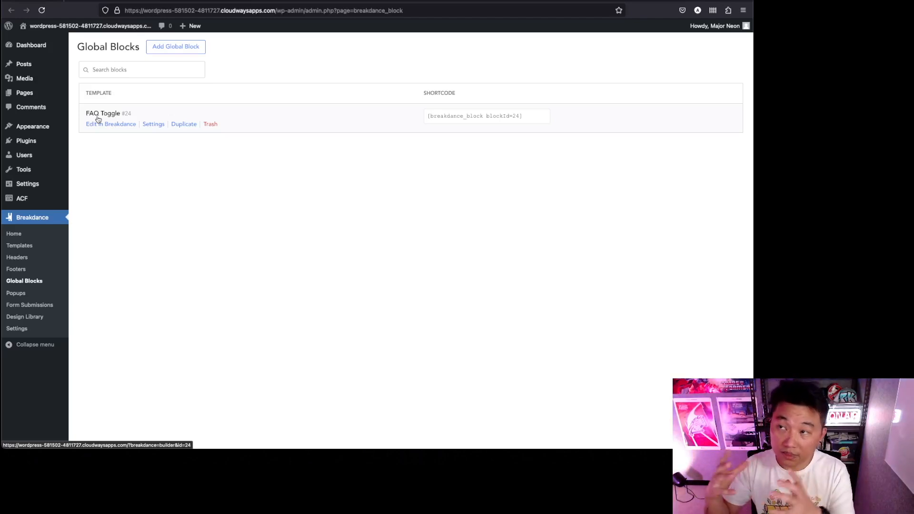
{"action": "mouse_move", "coordinate": [154, 89]}
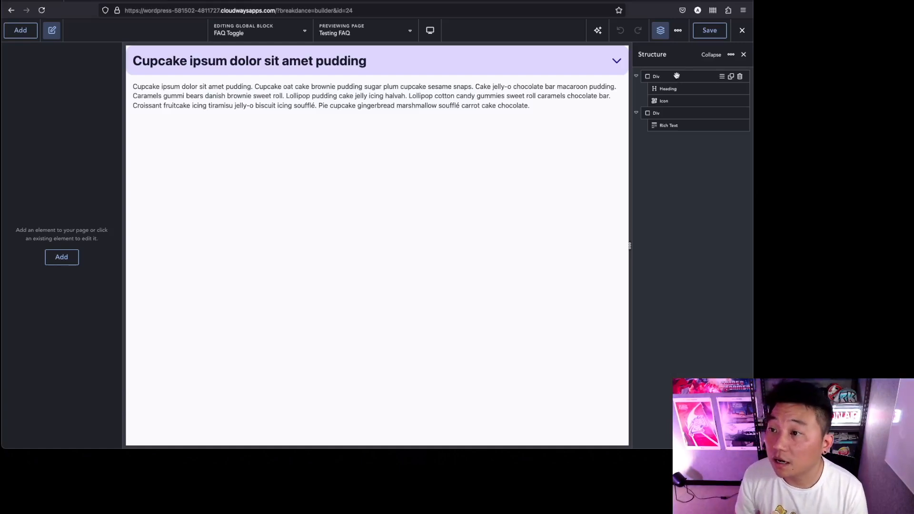
{"action": "left_click", "coordinate": [657, 77]}
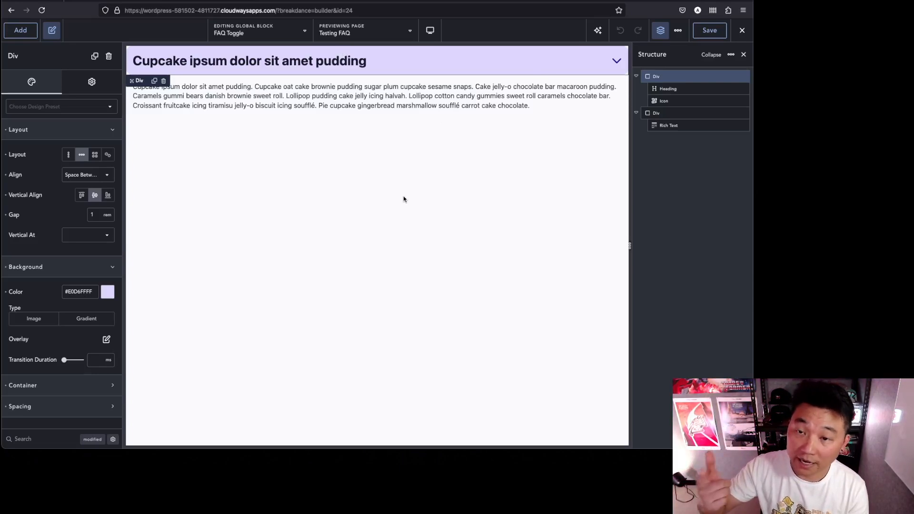
{"action": "mouse_move", "coordinate": [485, 167]}
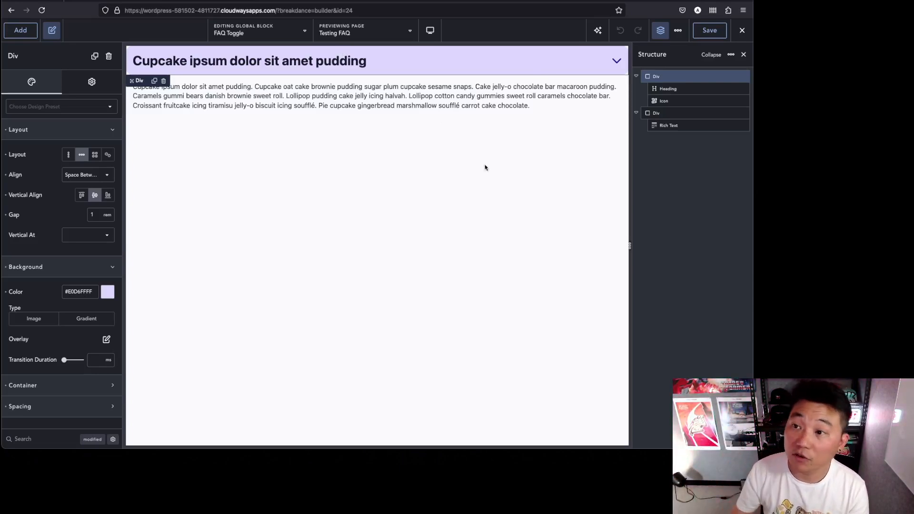
{"action": "mouse_move", "coordinate": [208, 165]}
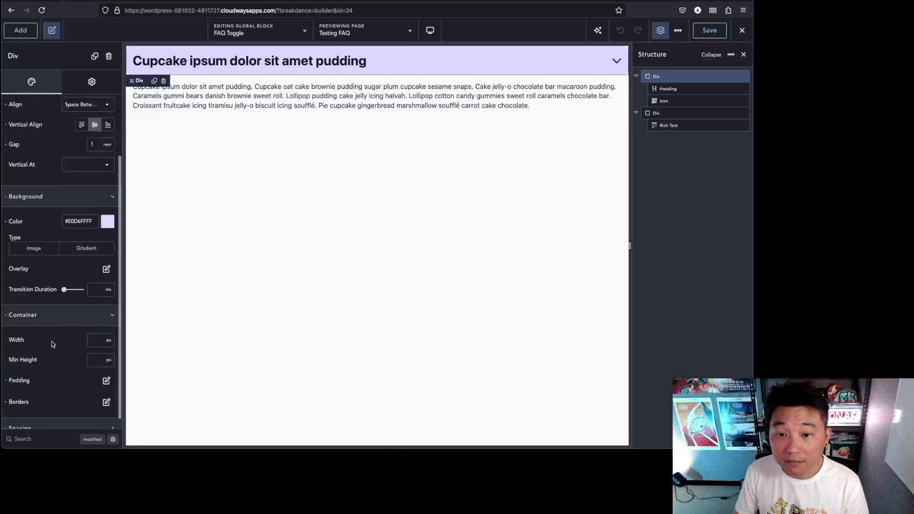
{"action": "left_click", "coordinate": [106, 380]}
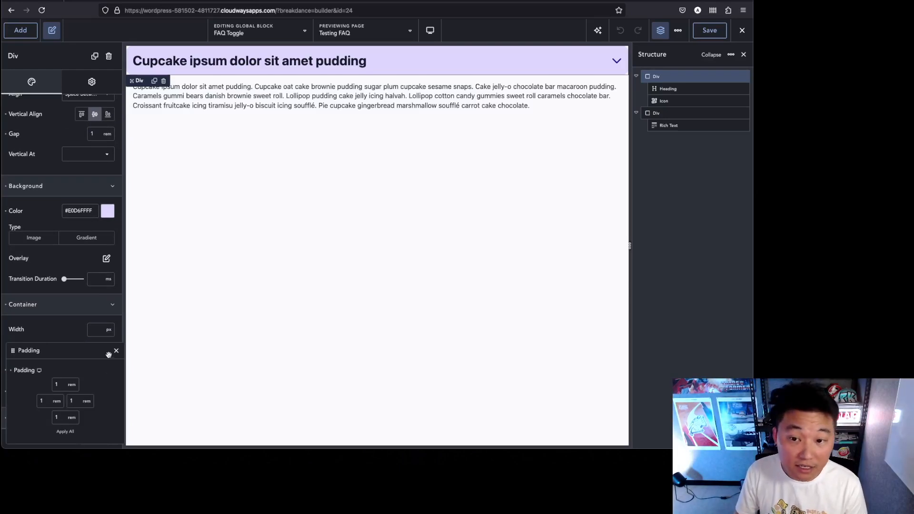
{"action": "left_click", "coordinate": [118, 351]}
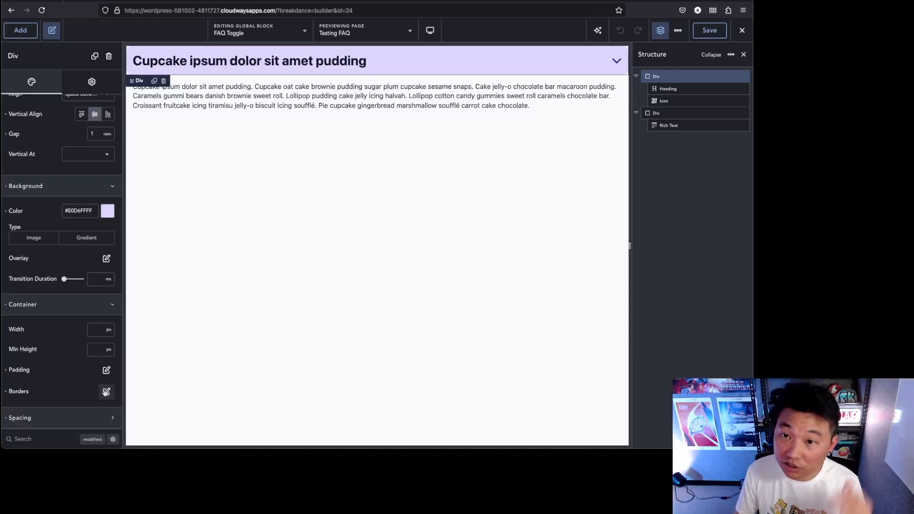
{"action": "left_click", "coordinate": [107, 392]}
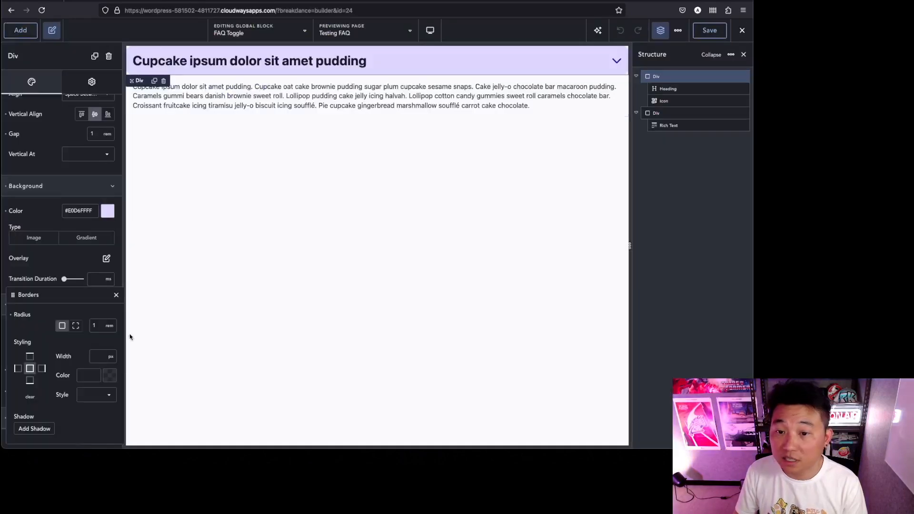
{"action": "left_click", "coordinate": [116, 295]}
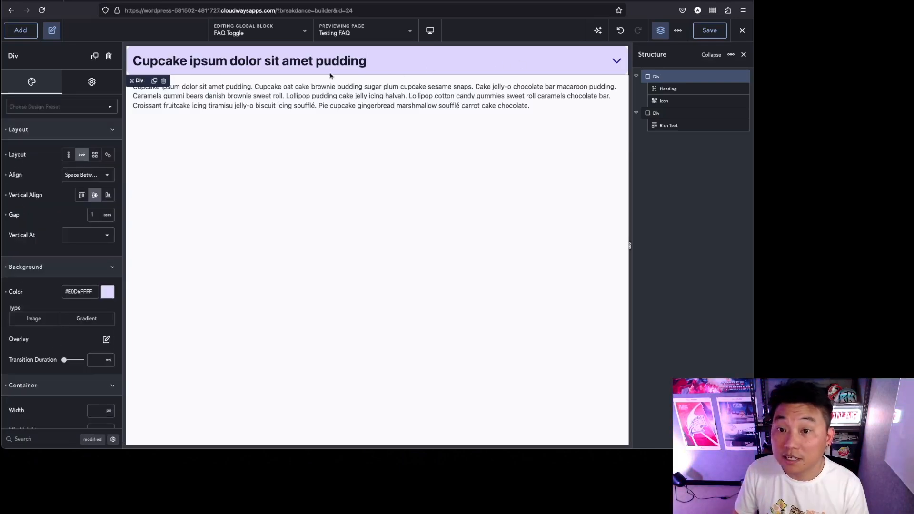
{"action": "mouse_move", "coordinate": [82, 155]}
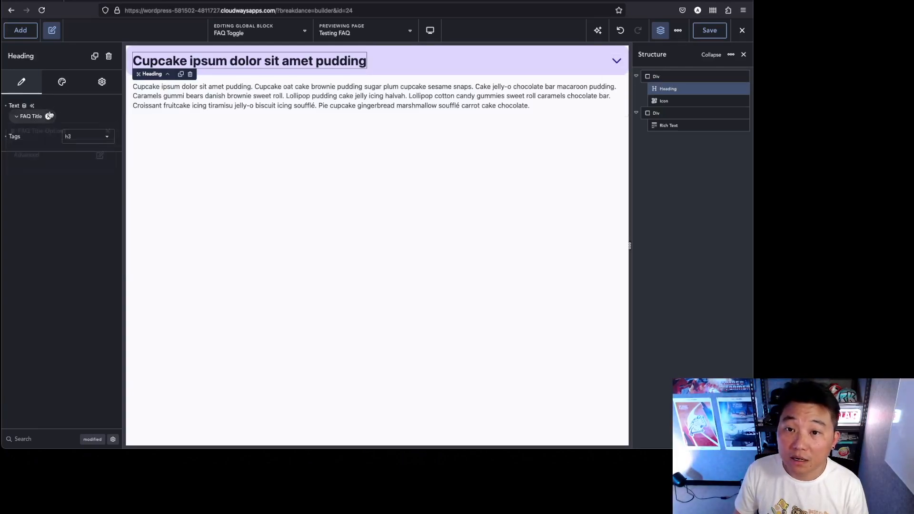
{"action": "left_click", "coordinate": [50, 116]}
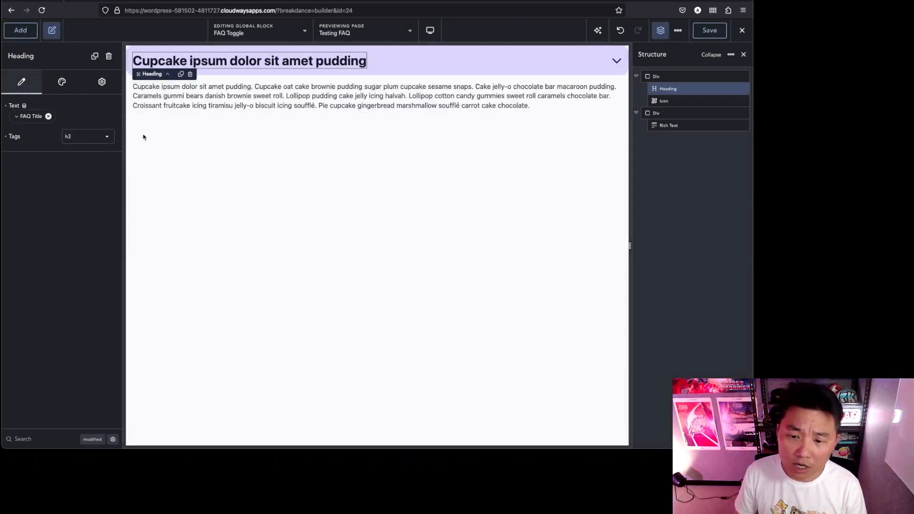
{"action": "mouse_move", "coordinate": [669, 106]}
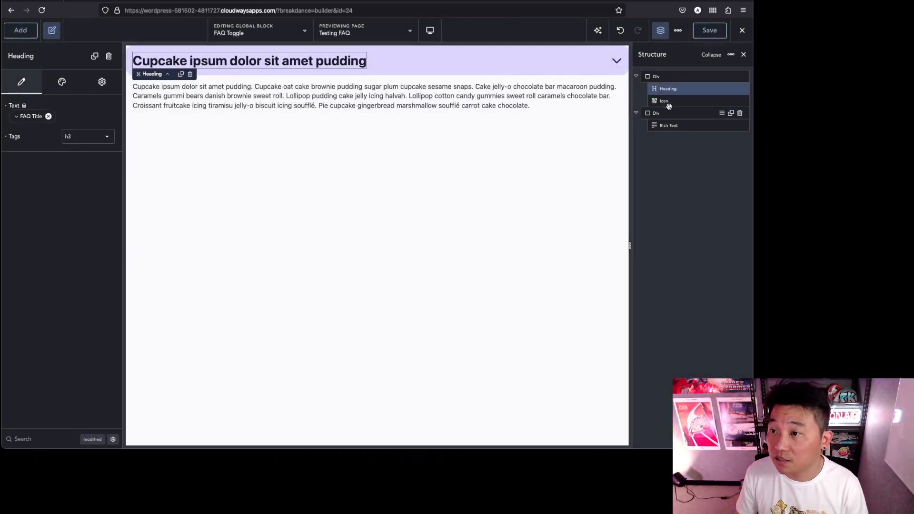
{"action": "left_click", "coordinate": [663, 100]}
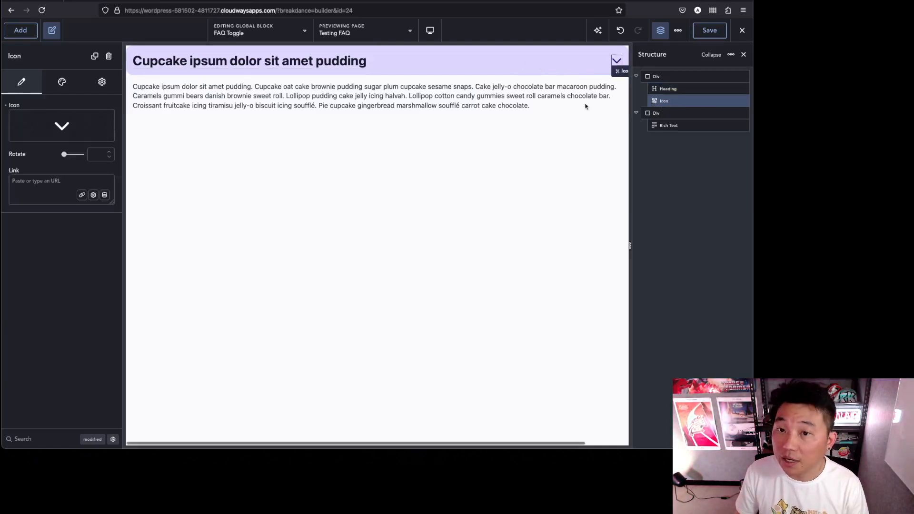
{"action": "left_click", "coordinate": [62, 125]}
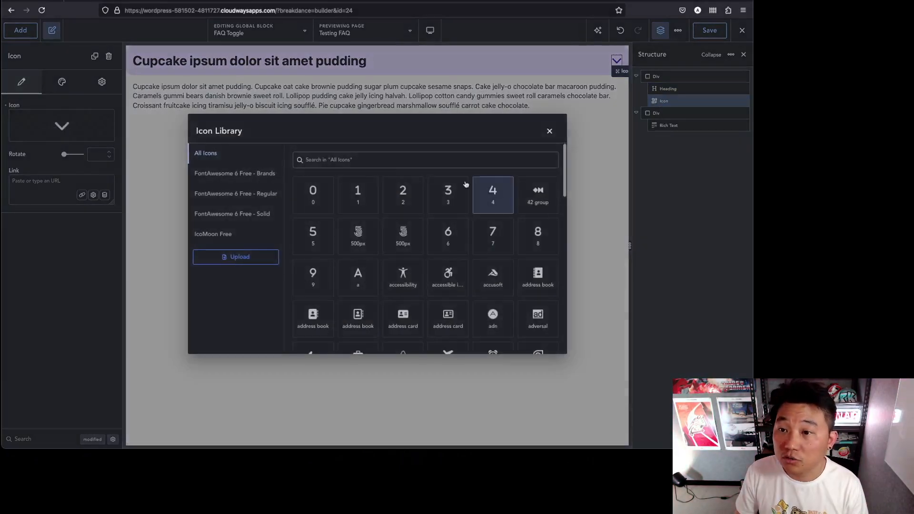
{"action": "type", "text": "chev"}
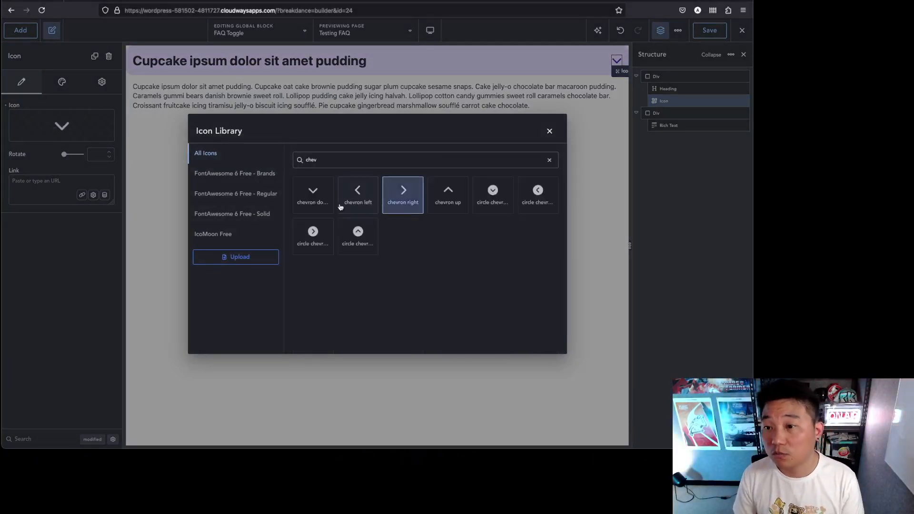
{"action": "left_click", "coordinate": [313, 194]}
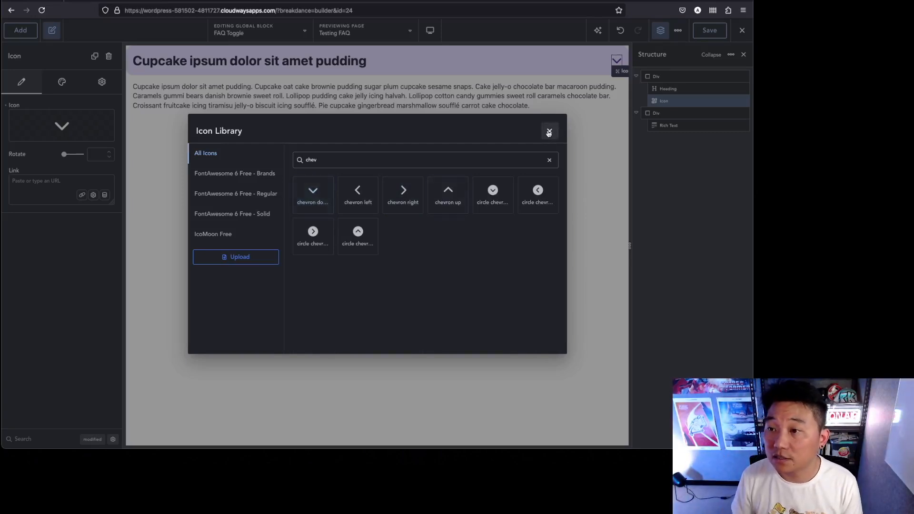
{"action": "left_click", "coordinate": [550, 131]}
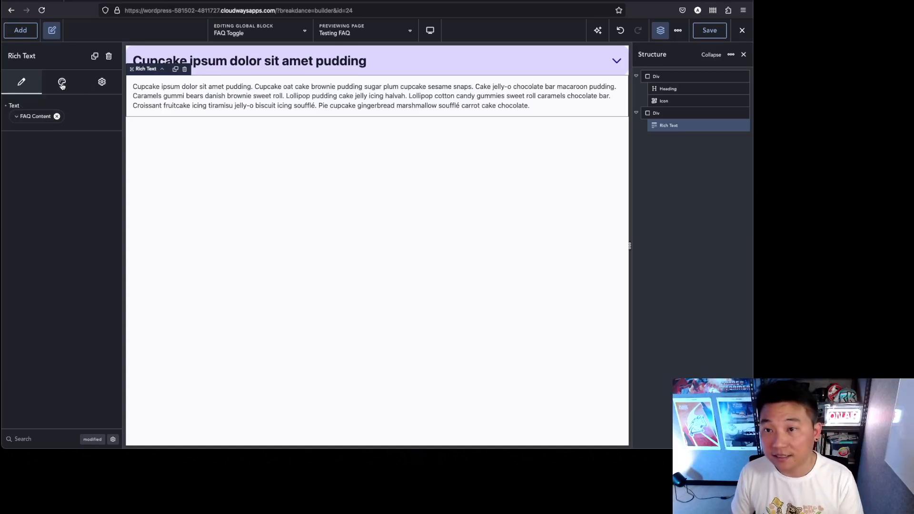
{"action": "left_click", "coordinate": [101, 82]}
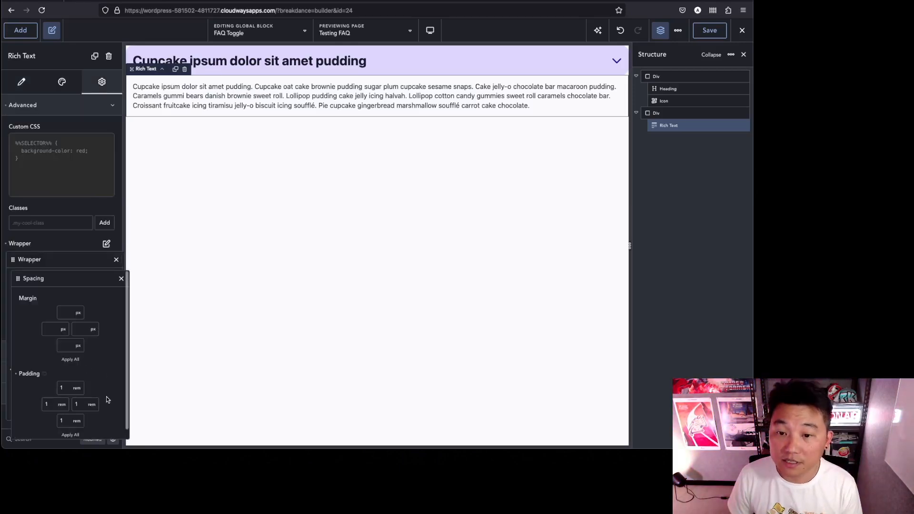
{"action": "mouse_move", "coordinate": [553, 221]}
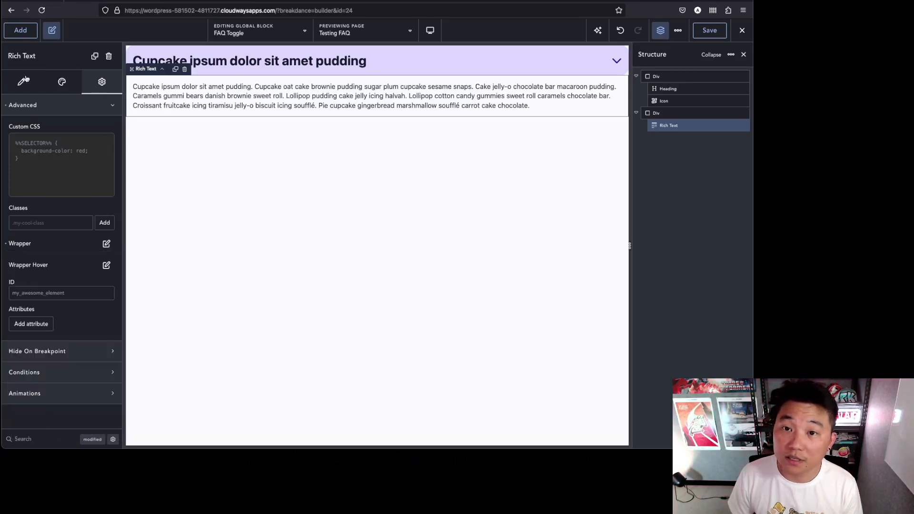
{"action": "left_click", "coordinate": [21, 82]}
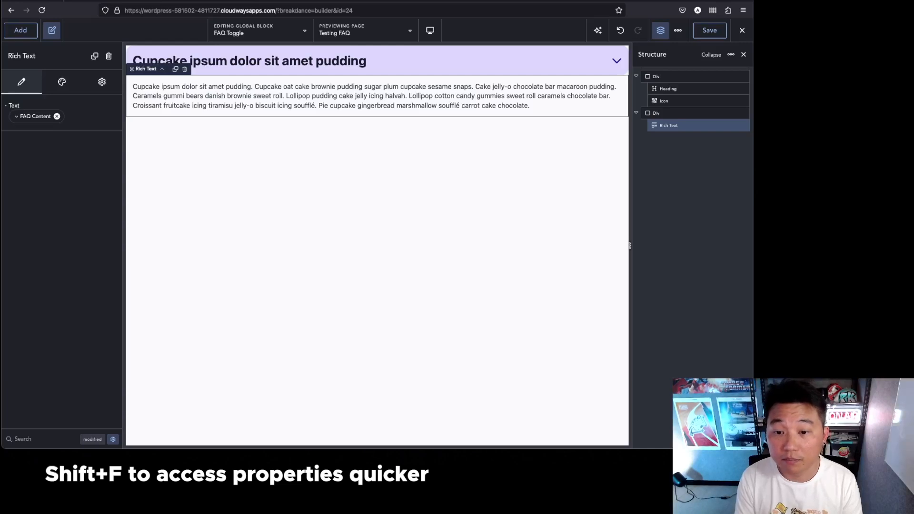
{"action": "type", "text": "pad"}
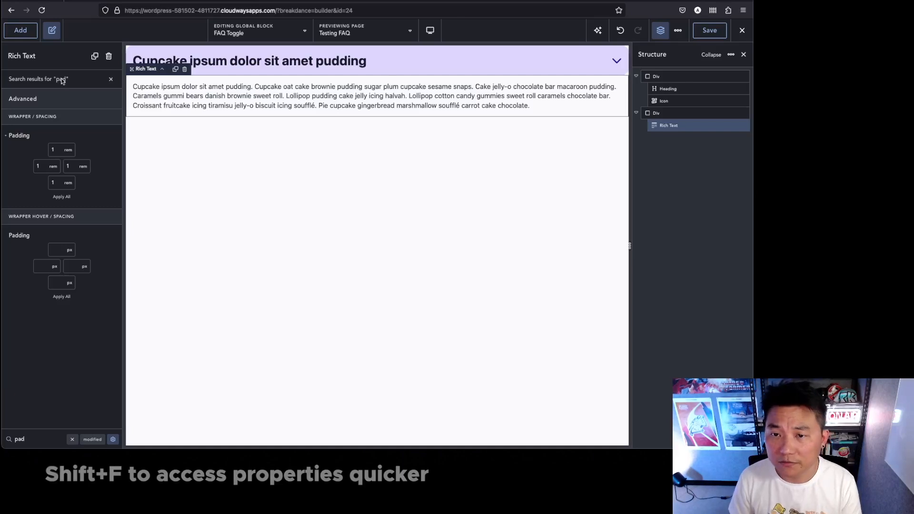
{"action": "left_click", "coordinate": [100, 82]}
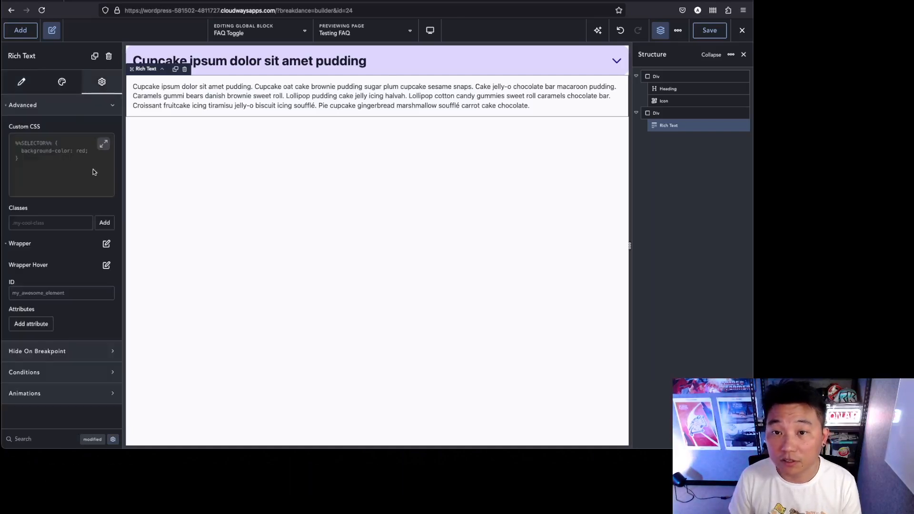
{"action": "left_click", "coordinate": [22, 82]}
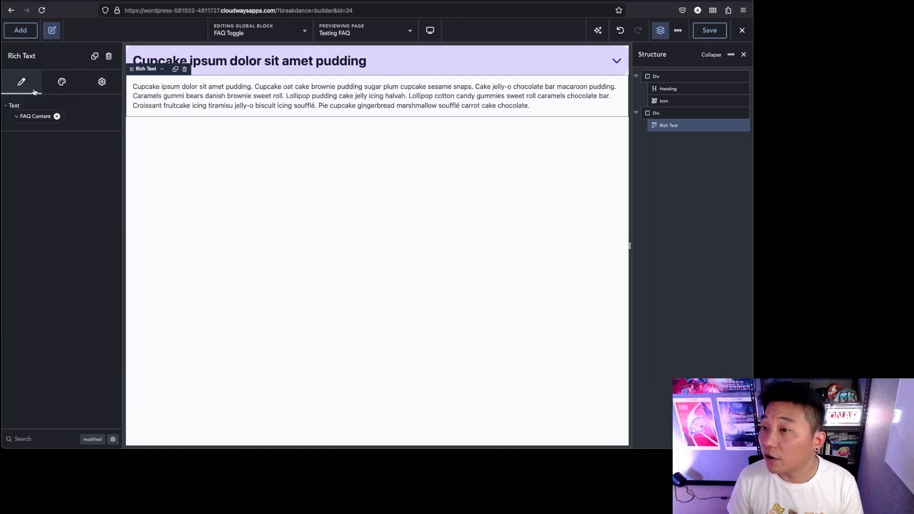
{"action": "left_click", "coordinate": [656, 113]}
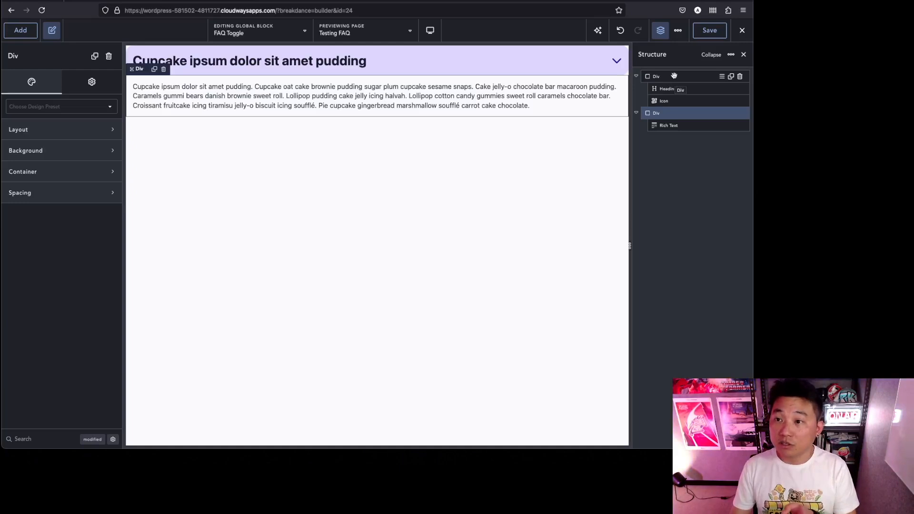
Step: Inspect the title Div's and answer Div's advanced settings for their toggle classes
{"action": "left_click", "coordinate": [18, 129]}
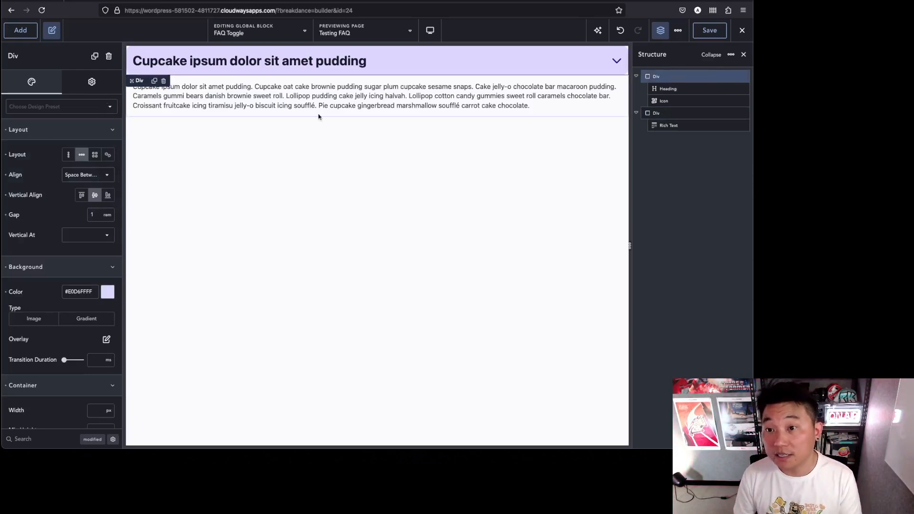
{"action": "left_click", "coordinate": [92, 82]}
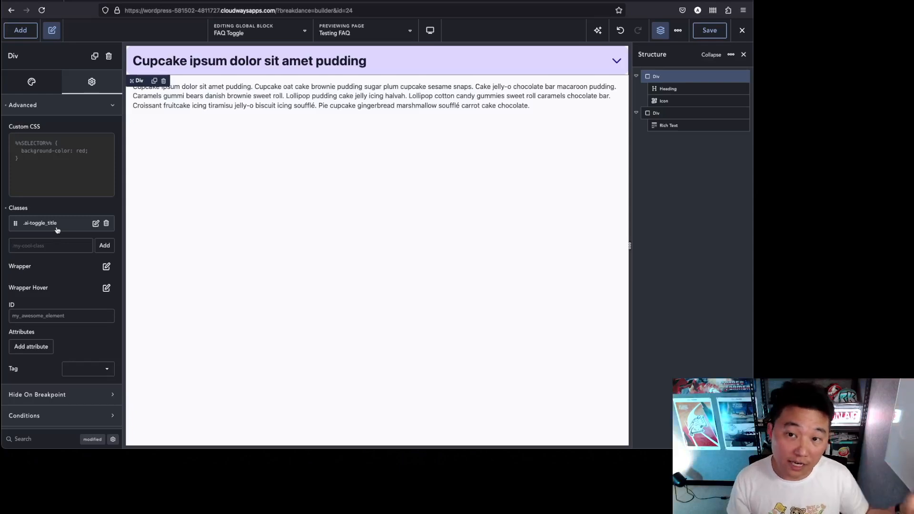
{"action": "left_click", "coordinate": [31, 82]}
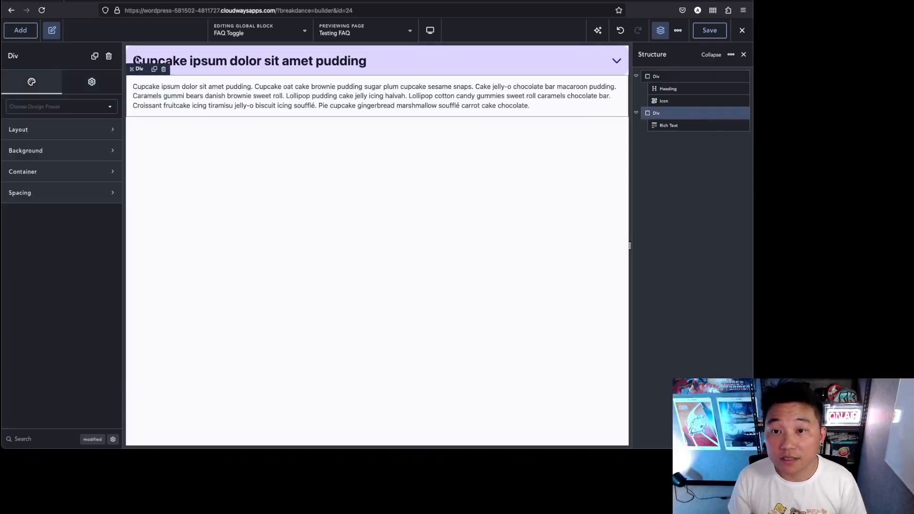
{"action": "left_click", "coordinate": [92, 81]}
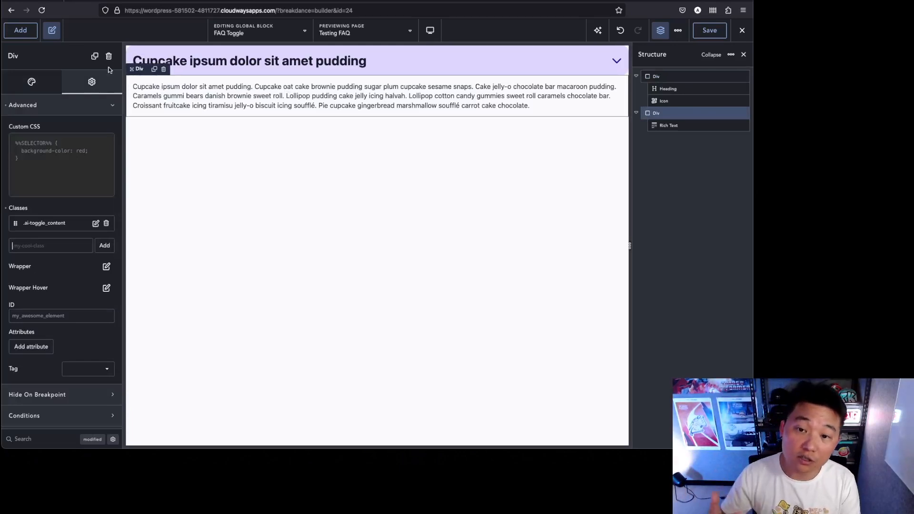
{"action": "left_click", "coordinate": [31, 82]}
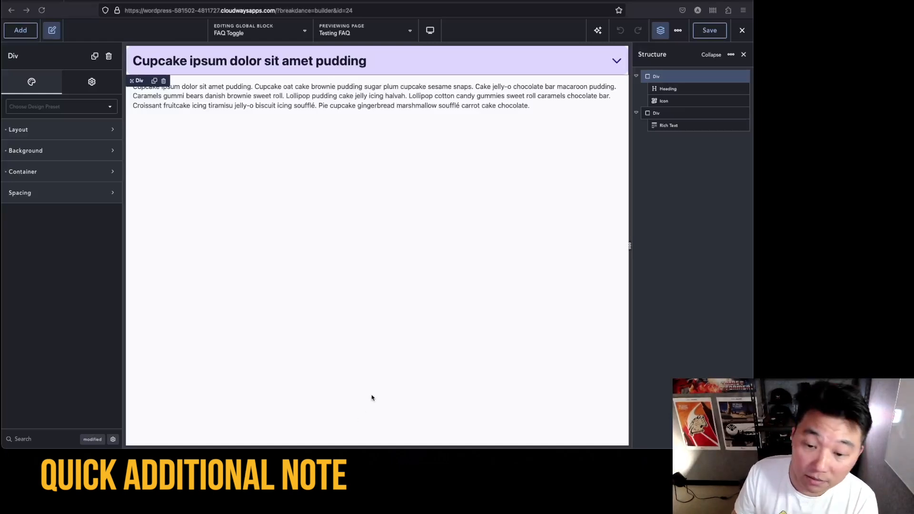
{"action": "mouse_move", "coordinate": [685, 101]}
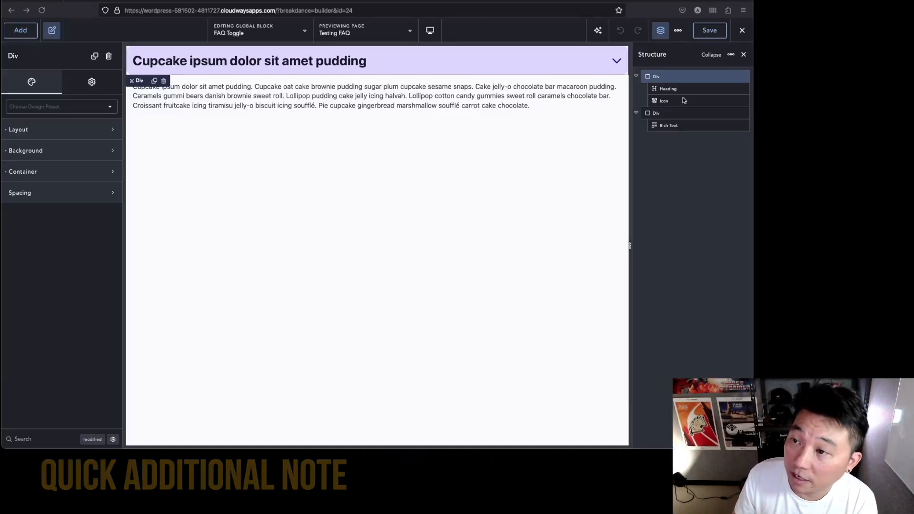
{"action": "left_click", "coordinate": [664, 101]}
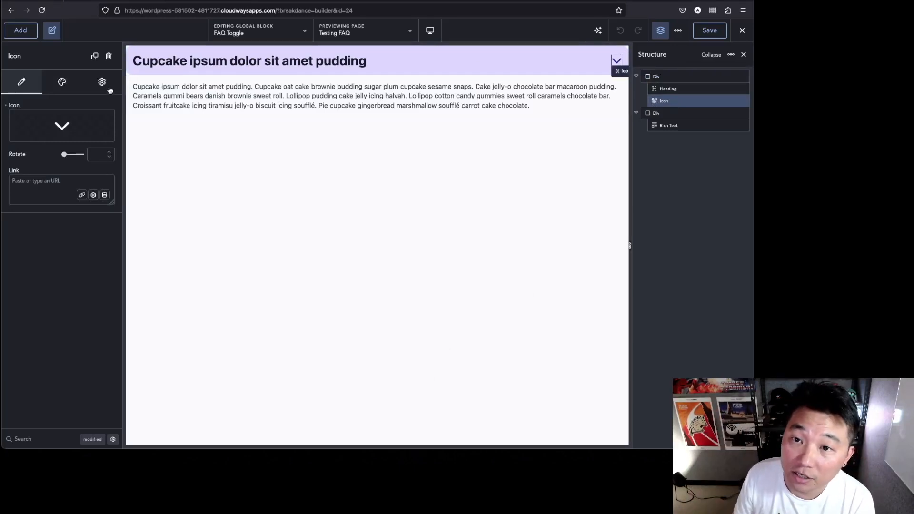
{"action": "left_click", "coordinate": [102, 82]}
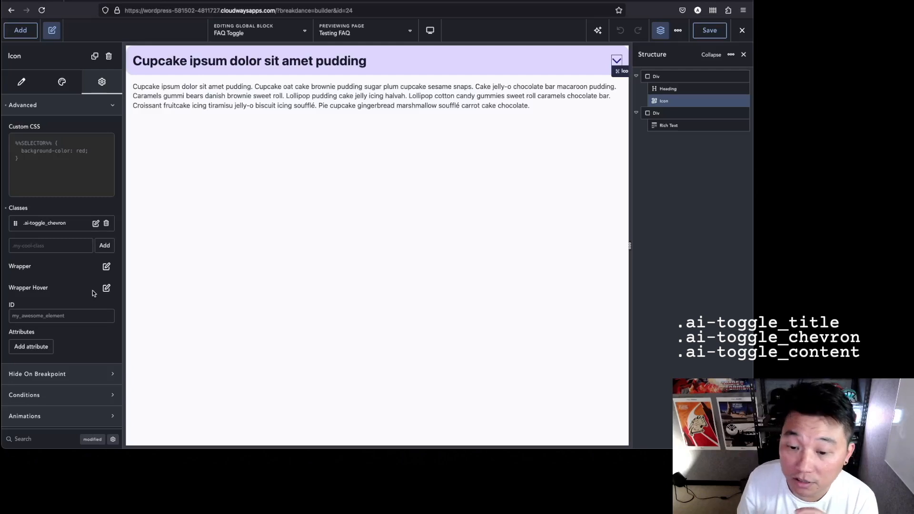
{"action": "mouse_move", "coordinate": [171, 326]}
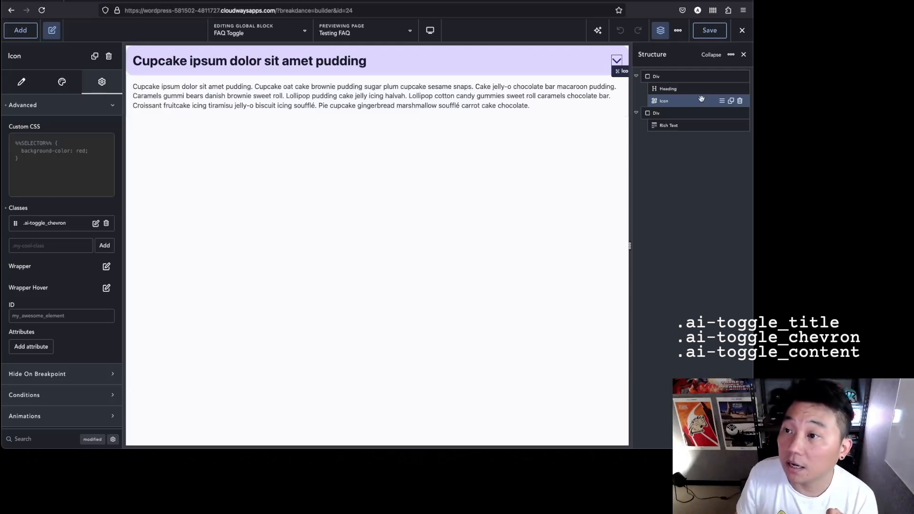
{"action": "left_click", "coordinate": [657, 76]}
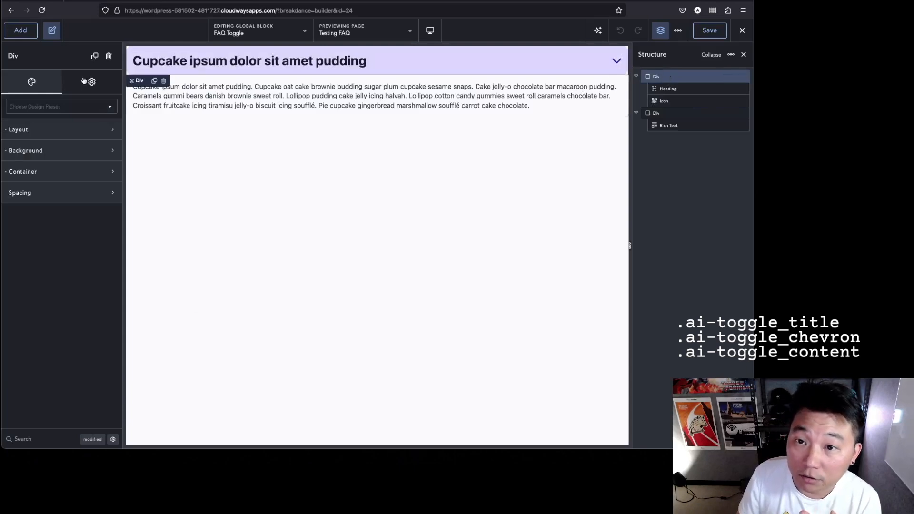
{"action": "left_click", "coordinate": [92, 82]}
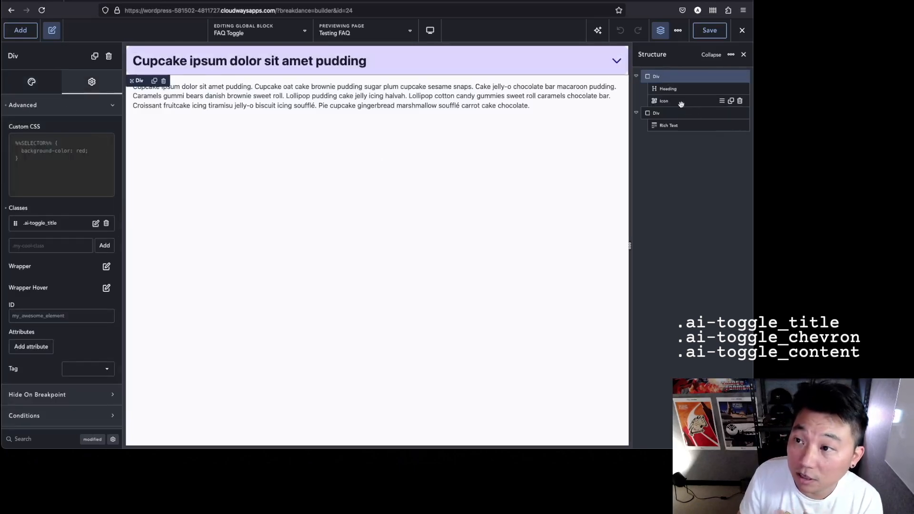
{"action": "left_click", "coordinate": [656, 113]}
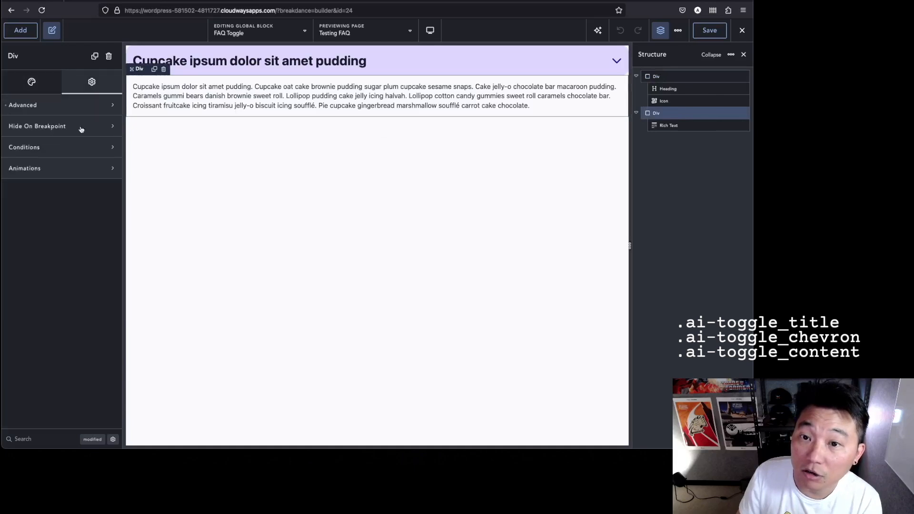
{"action": "left_click", "coordinate": [22, 106]}
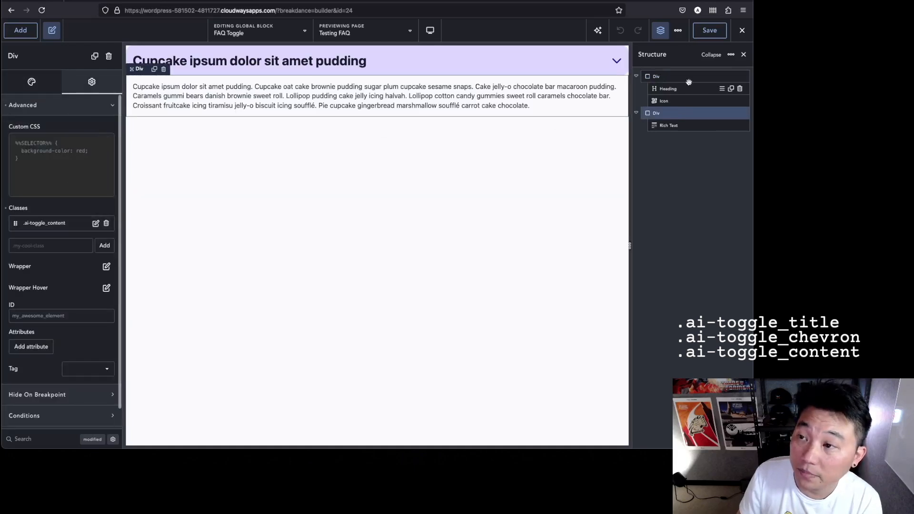
{"action": "left_click", "coordinate": [664, 101]}
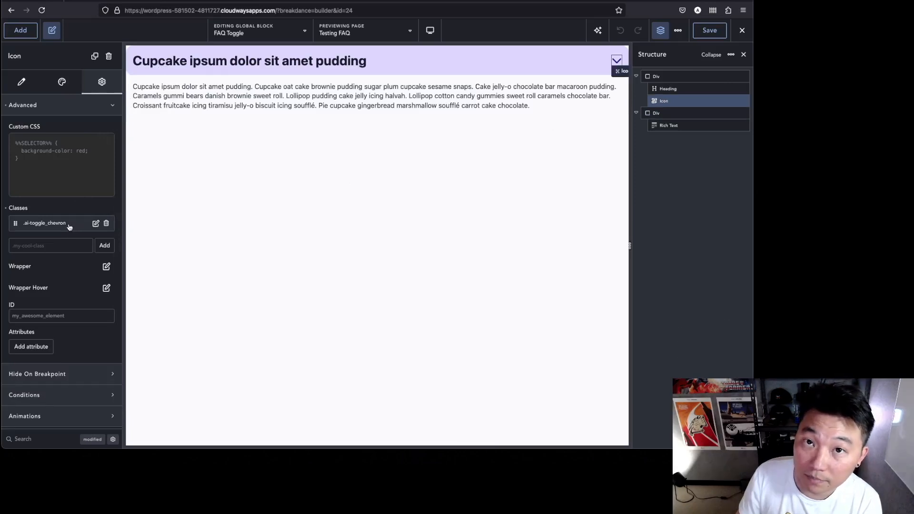
{"action": "left_click", "coordinate": [656, 113]}
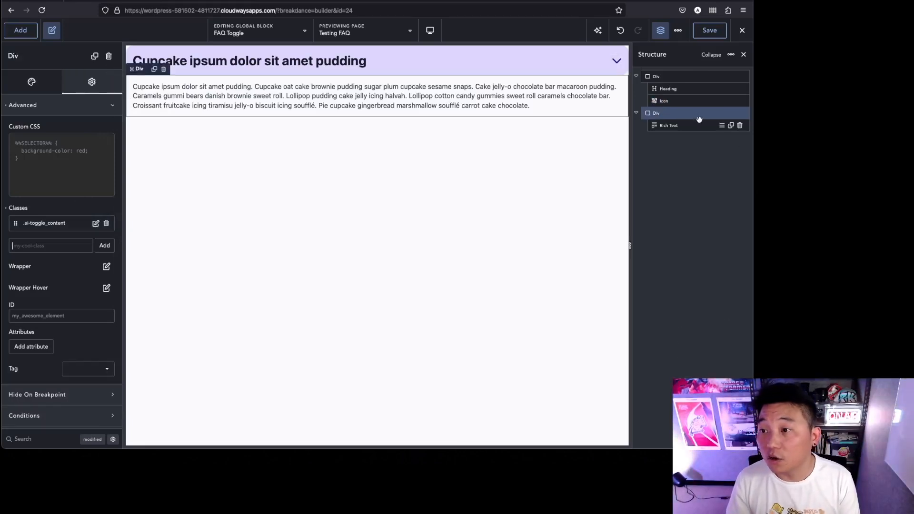
{"action": "mouse_move", "coordinate": [693, 125]}
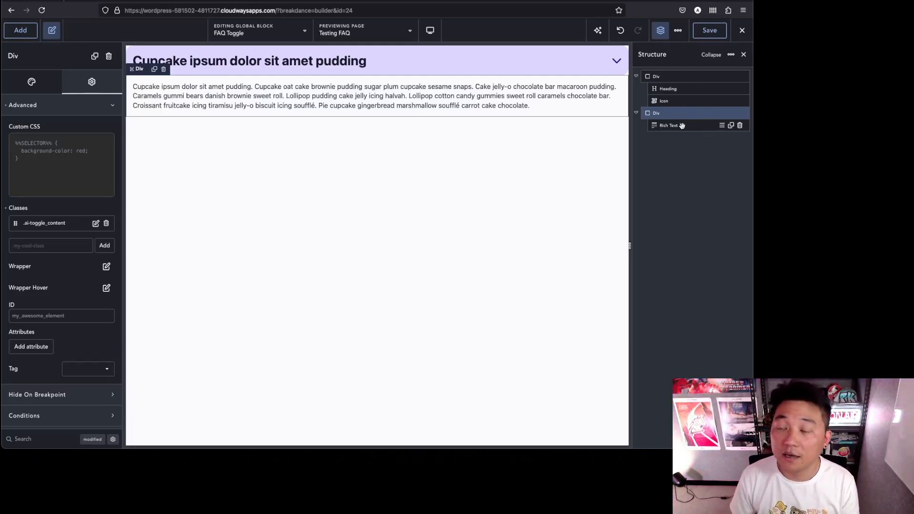
{"action": "mouse_move", "coordinate": [681, 125]}
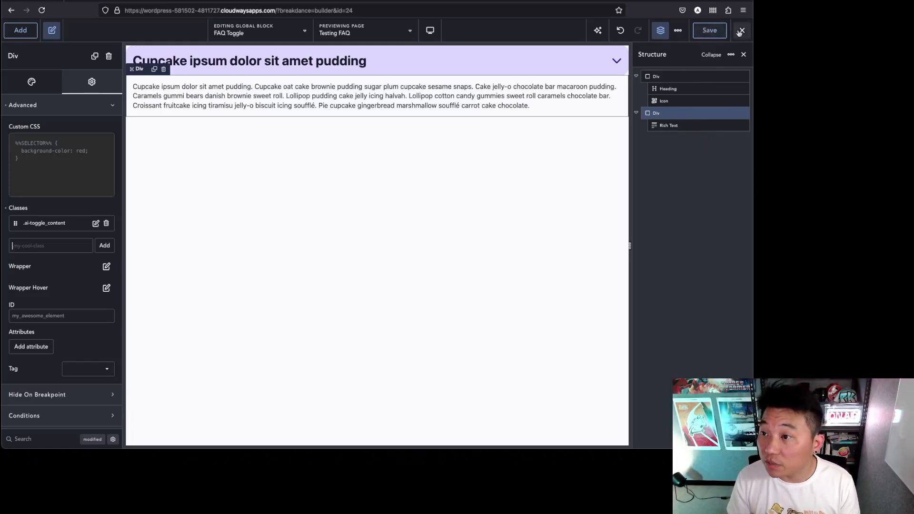
Step: Exit the global block editor and return to the WordPress All Pages list
{"action": "left_click", "coordinate": [710, 30]}
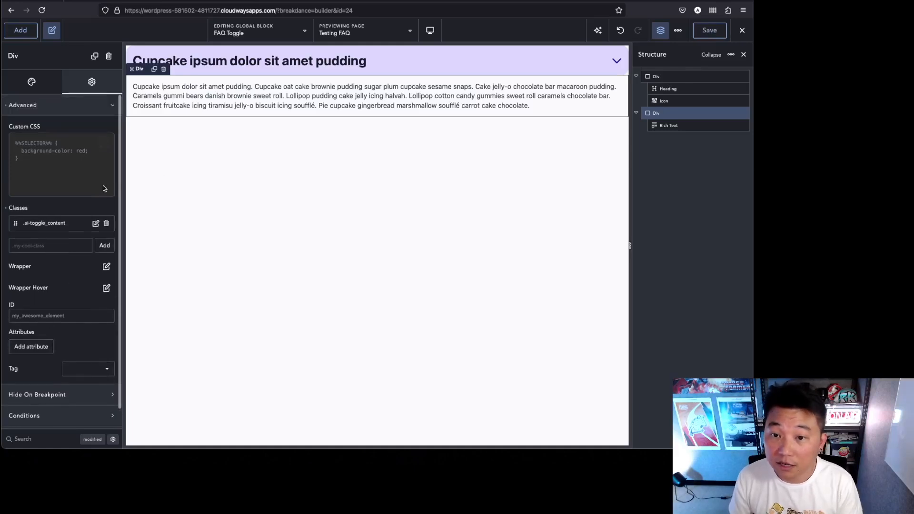
{"action": "mouse_move", "coordinate": [275, 28]}
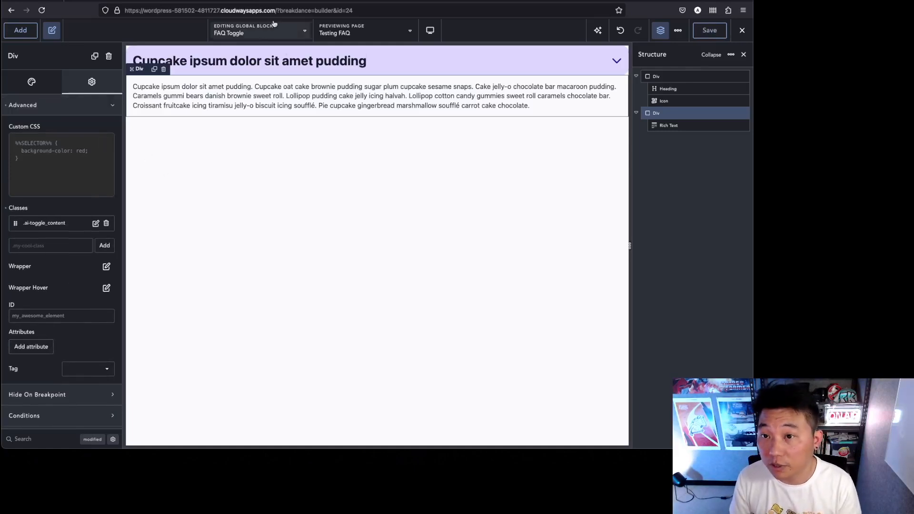
{"action": "left_click", "coordinate": [742, 30]}
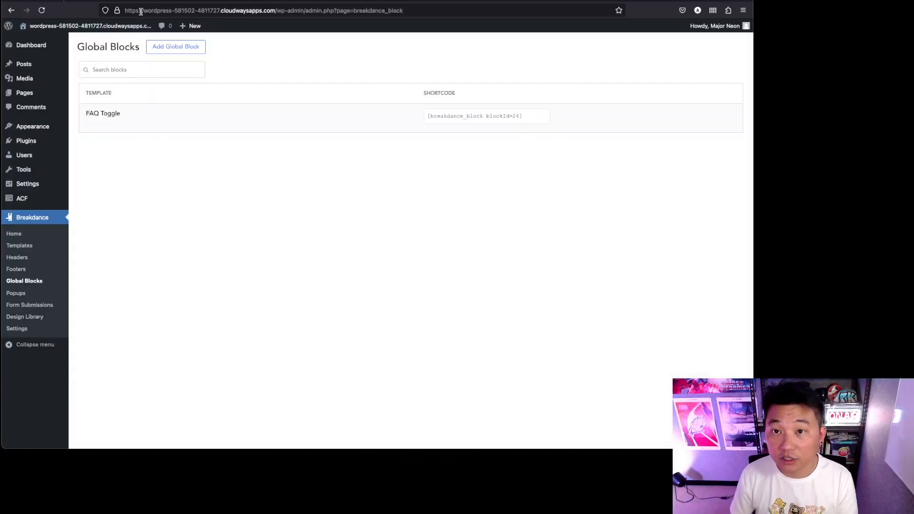
{"action": "mouse_move", "coordinate": [22, 93]}
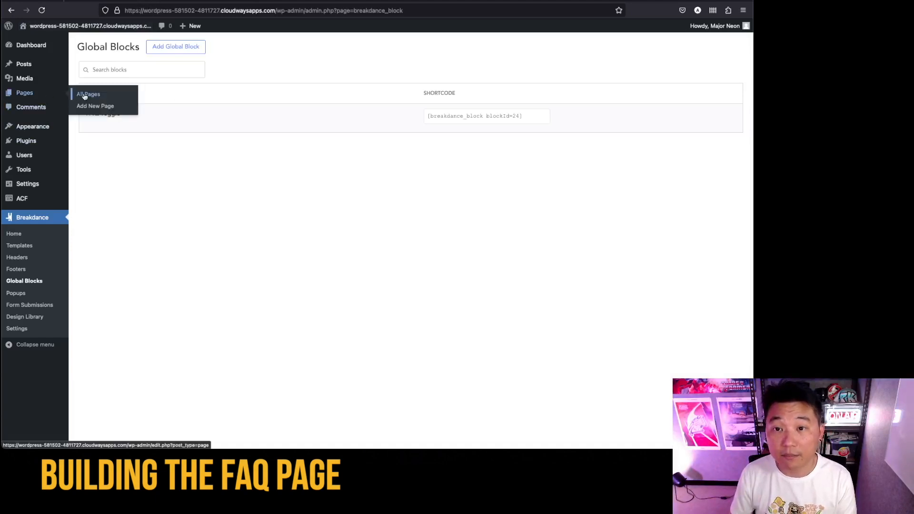
{"action": "left_click", "coordinate": [87, 94]}
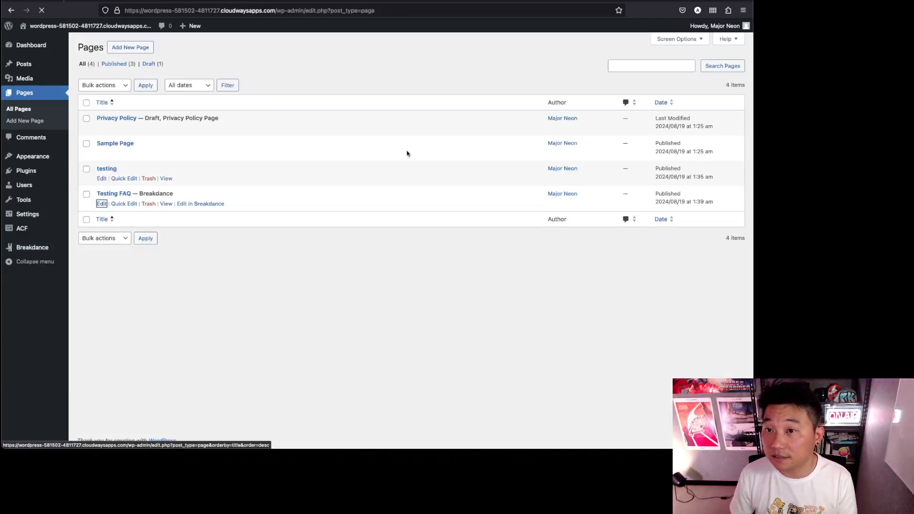
Step: Edit the Testing FAQ page and launch it in Breakdance
{"action": "left_click", "coordinate": [101, 204]}
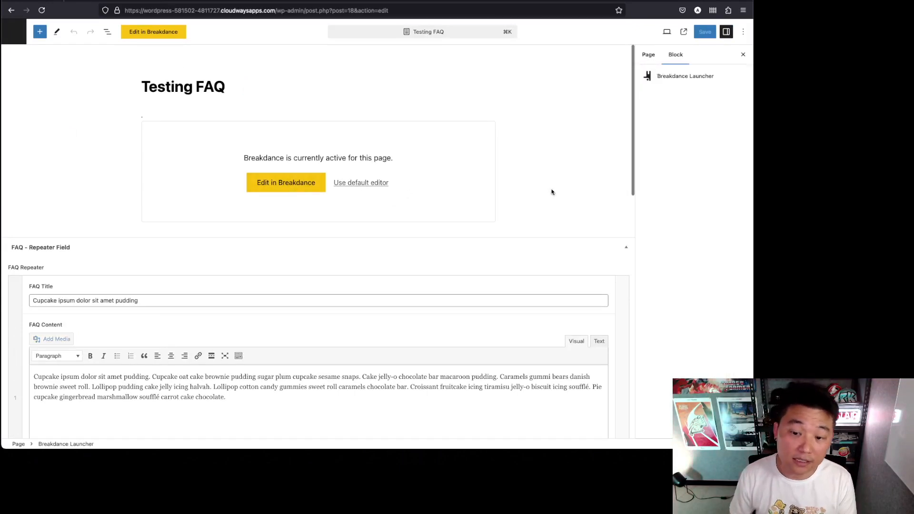
{"action": "left_click", "coordinate": [704, 31]}
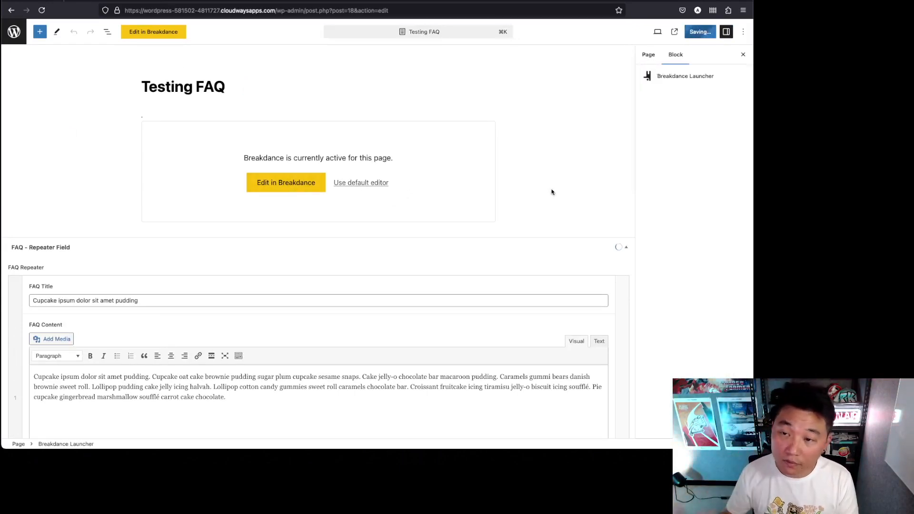
{"action": "left_click", "coordinate": [286, 183]}
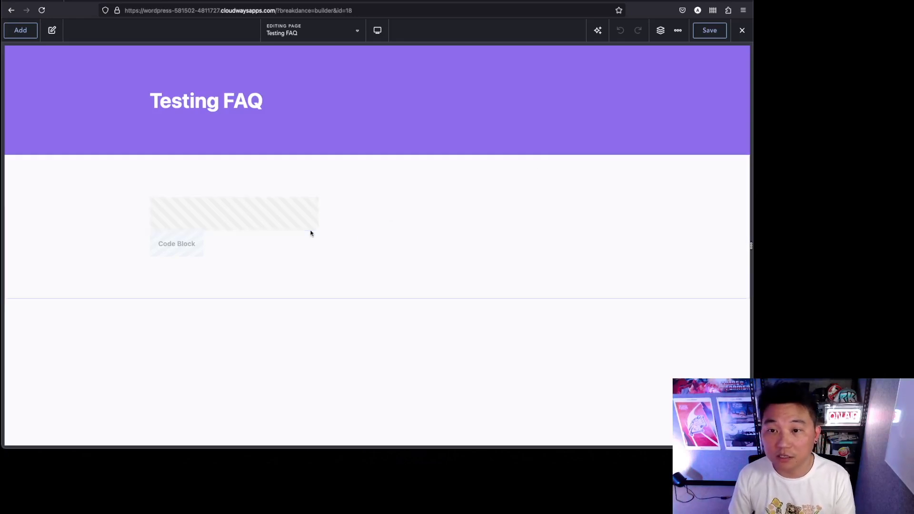
{"action": "left_click", "coordinate": [660, 31]}
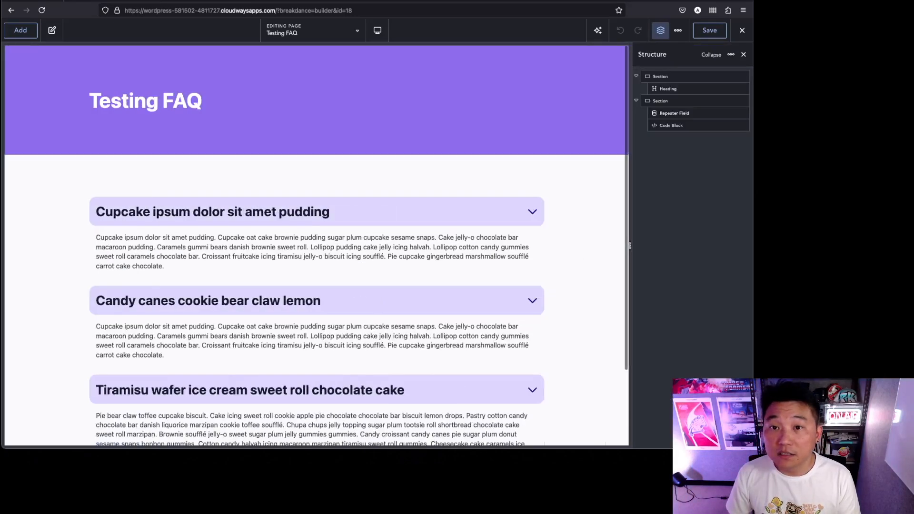
{"action": "mouse_move", "coordinate": [675, 101]}
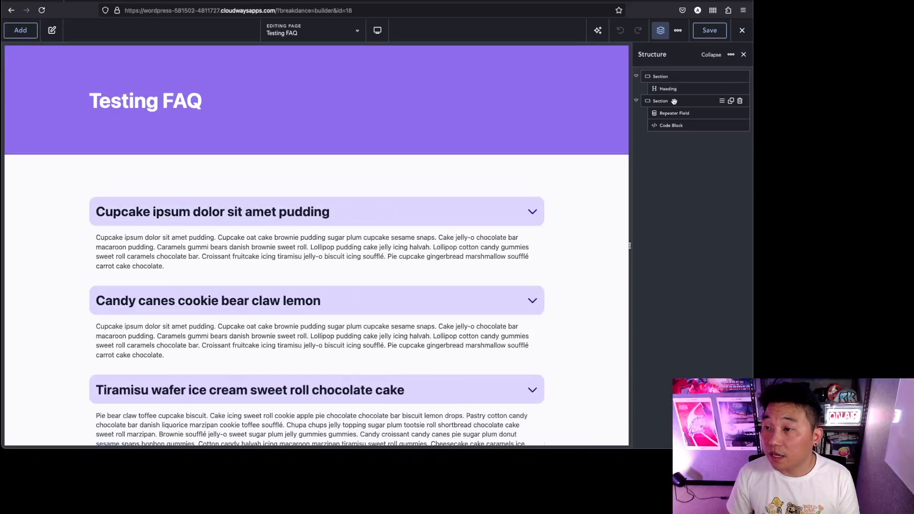
{"action": "left_click", "coordinate": [674, 113]}
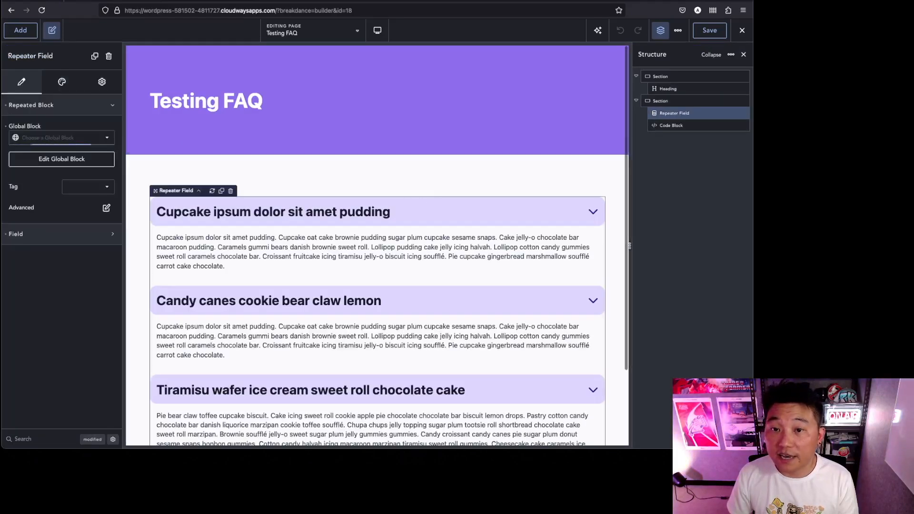
{"action": "left_click", "coordinate": [61, 137]}
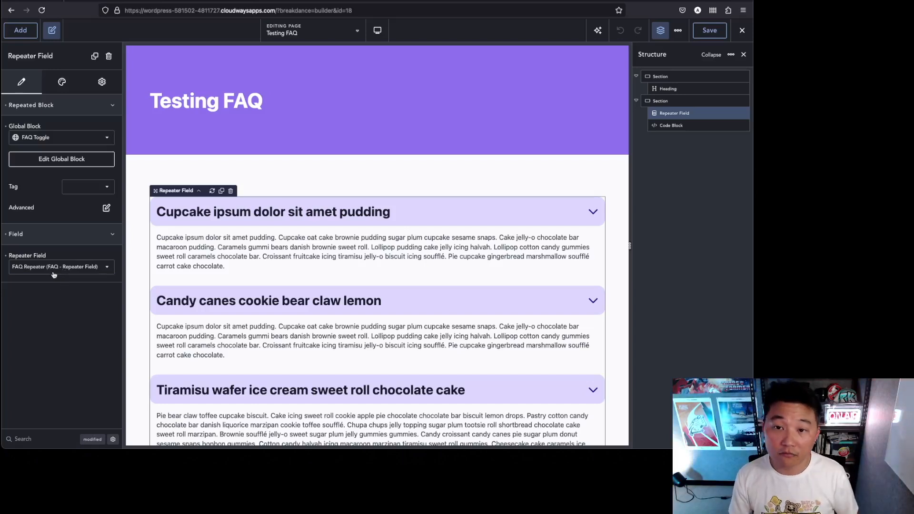
{"action": "scroll", "scroll_direction": "down", "scroll_amount": 3}
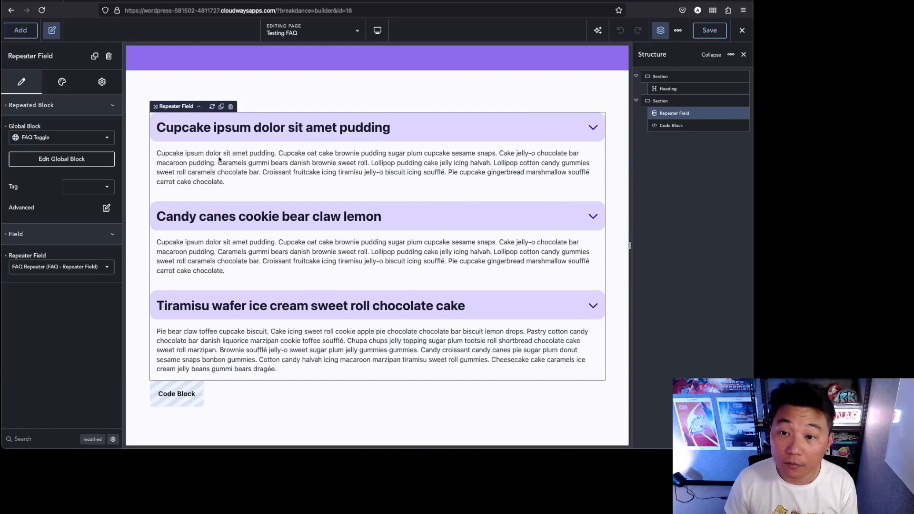
{"action": "mouse_move", "coordinate": [299, 202]}
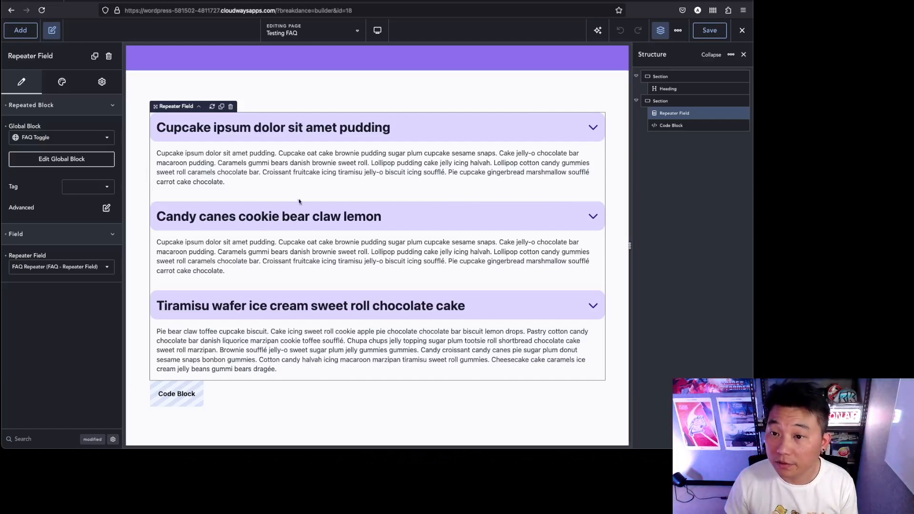
{"action": "mouse_move", "coordinate": [597, 192]}
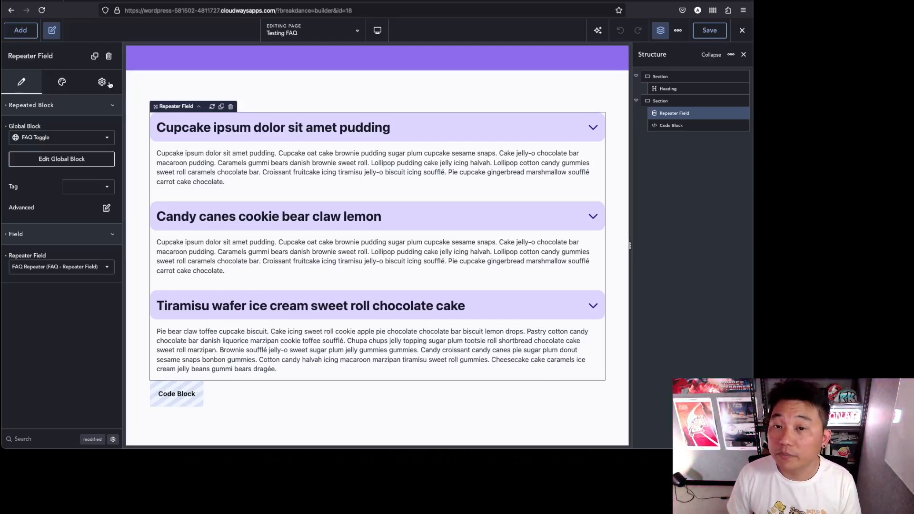
{"action": "left_click", "coordinate": [101, 81]}
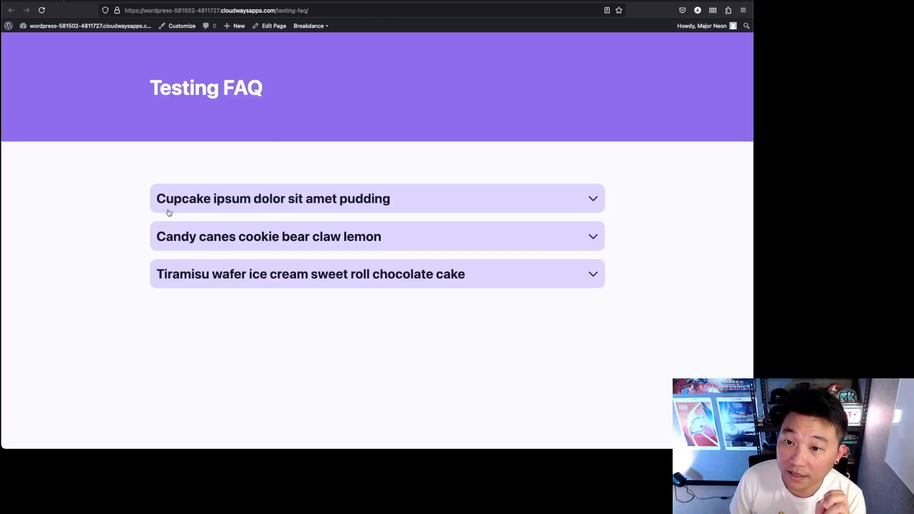
{"action": "mouse_move", "coordinate": [203, 3]}
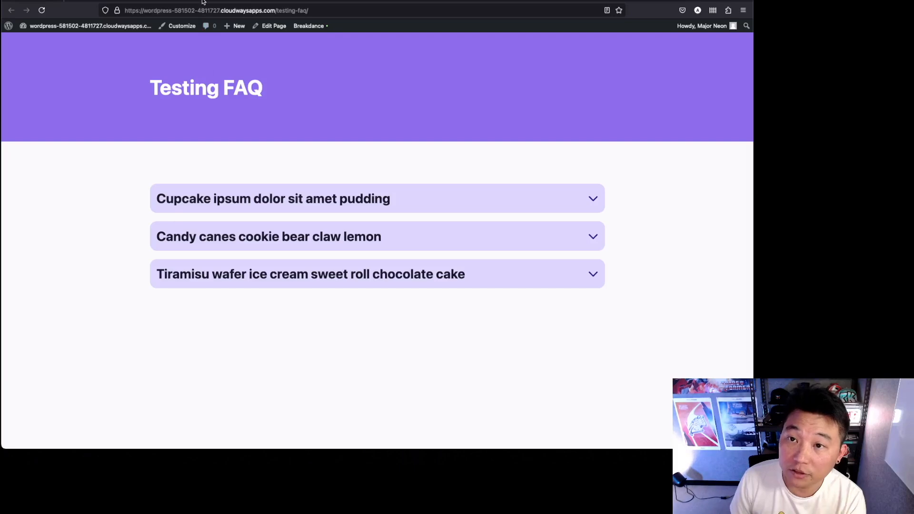
Step: Switch from the live Testing FAQ page back to the Breakdance builder tab
{"action": "left_click", "coordinate": [309, 25]}
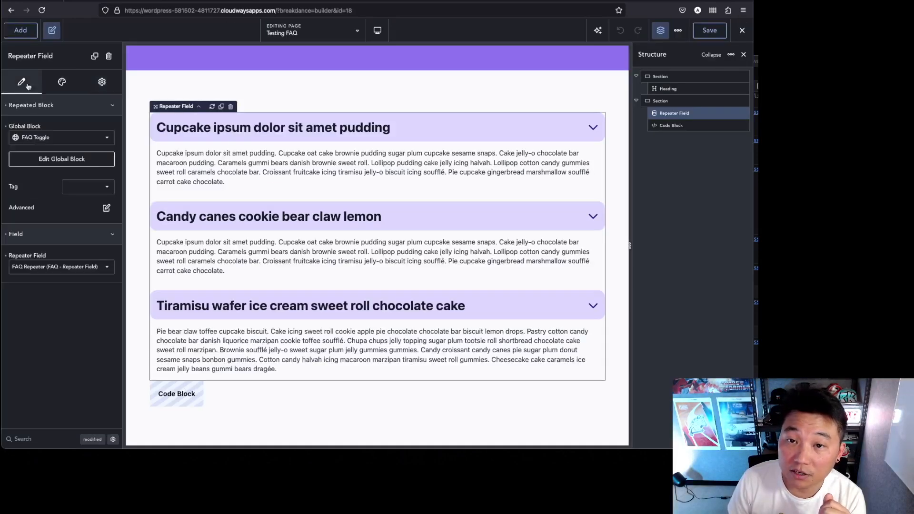
Step: Open the Repeater Field's Design settings and view Item padding, all at zero
{"action": "left_click", "coordinate": [61, 82]}
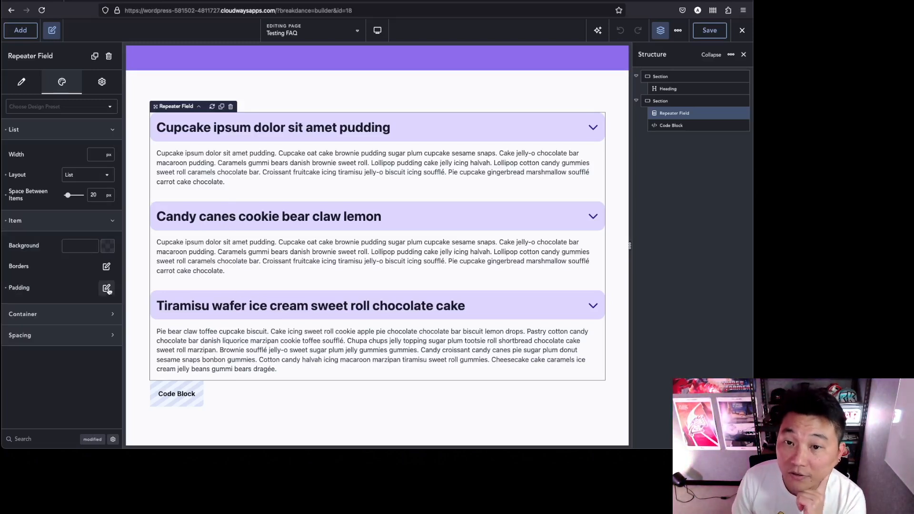
{"action": "left_click", "coordinate": [107, 289]}
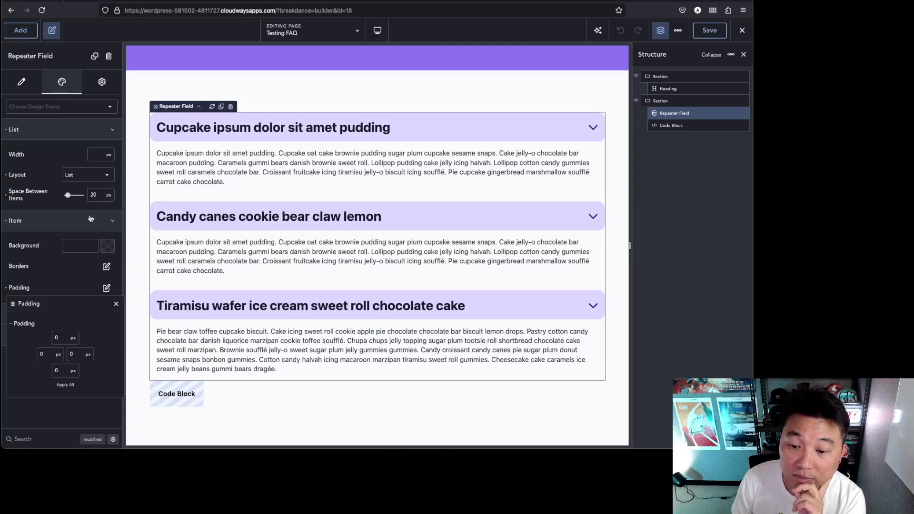
{"action": "mouse_move", "coordinate": [93, 222]}
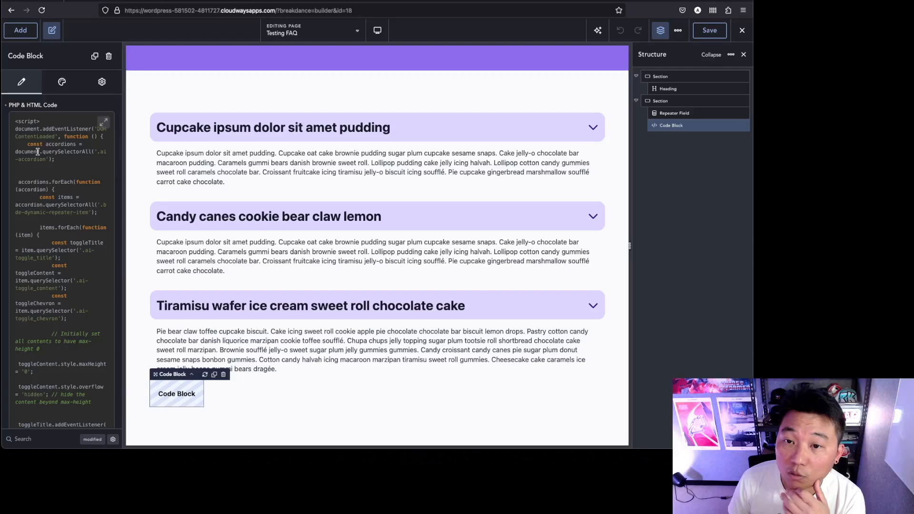
Step: Expand the Code Block script into the large editor and review it
{"action": "left_click", "coordinate": [104, 122]}
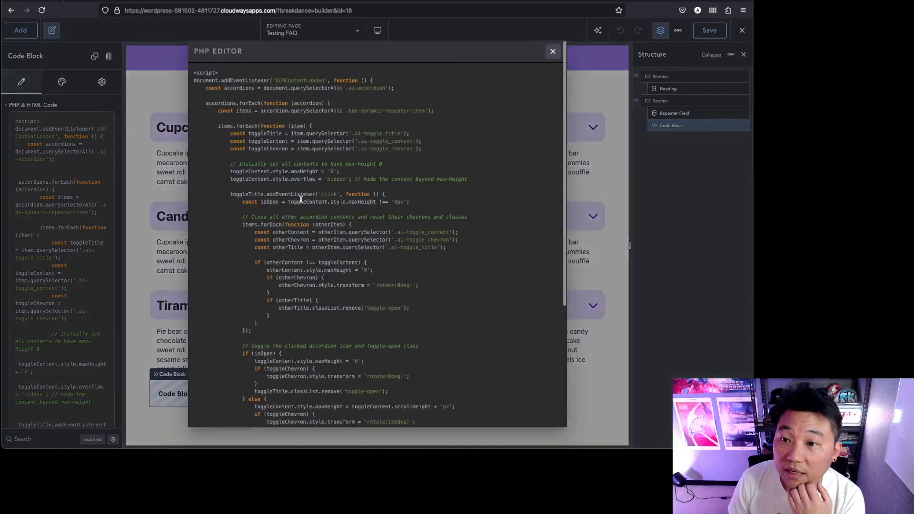
{"action": "scroll", "scroll_direction": "down", "scroll_amount": 3}
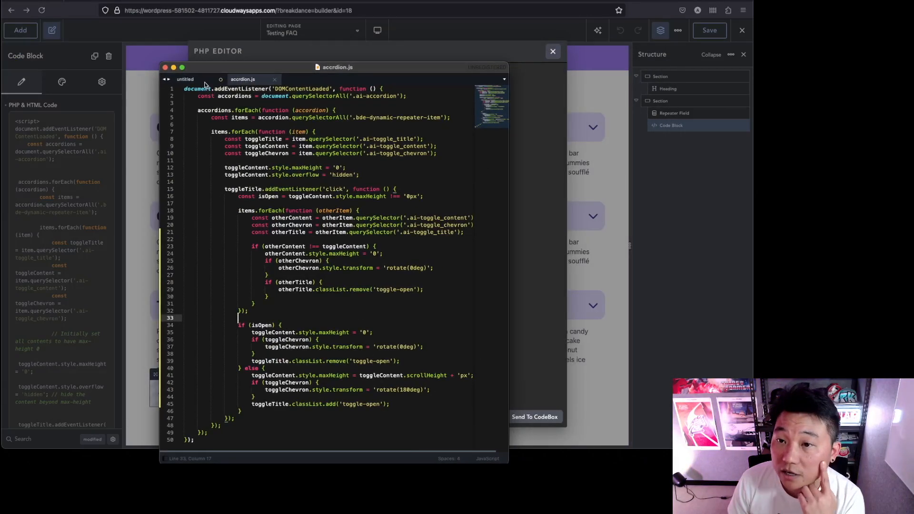
{"action": "left_click", "coordinate": [185, 79]}
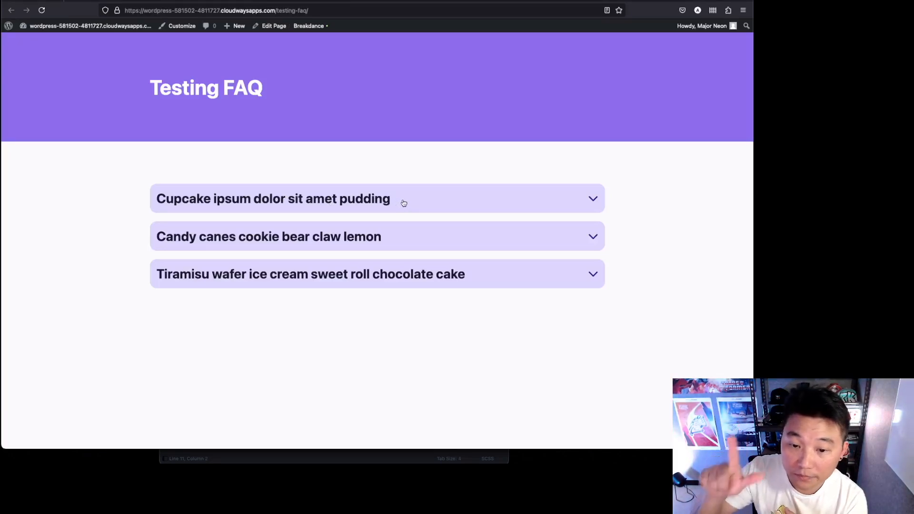
{"action": "mouse_move", "coordinate": [325, 343]}
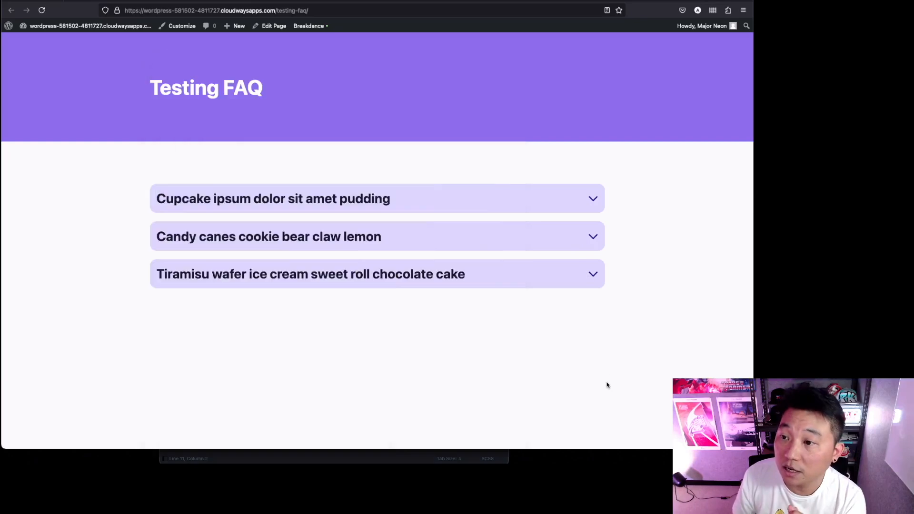
{"action": "left_click", "coordinate": [376, 199]}
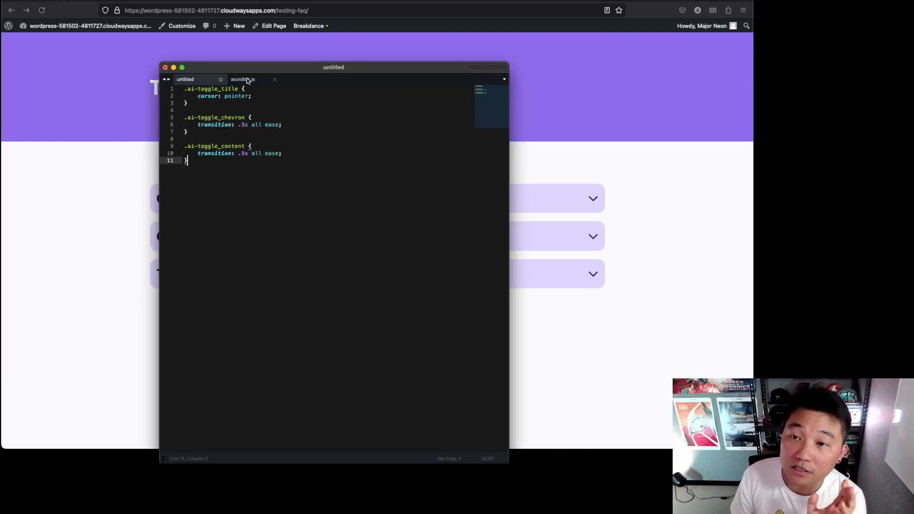
Step: Review accordion.js in Sublime Text, selecting its toggle-open class name, then return to the stylesheet
{"action": "left_click", "coordinate": [243, 79]}
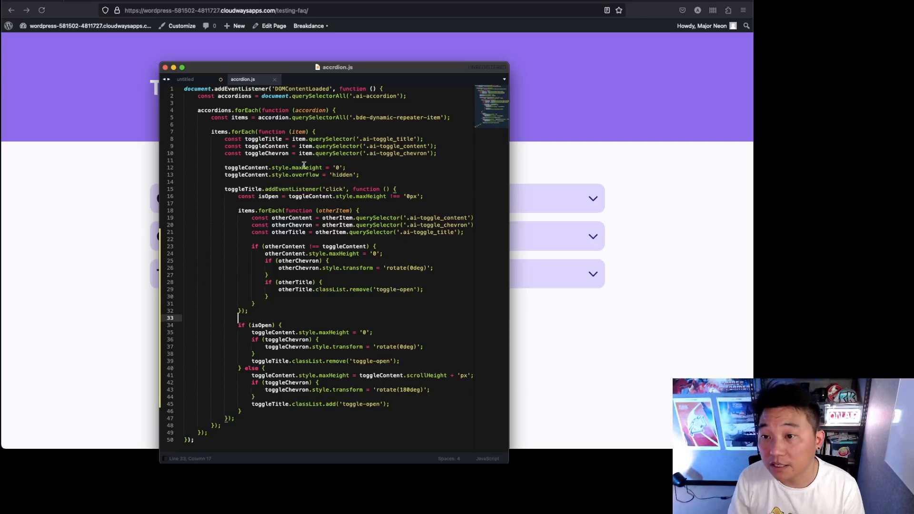
{"action": "left_click_drag", "start_coordinate": [291, 167], "coordinate": [343, 167]}
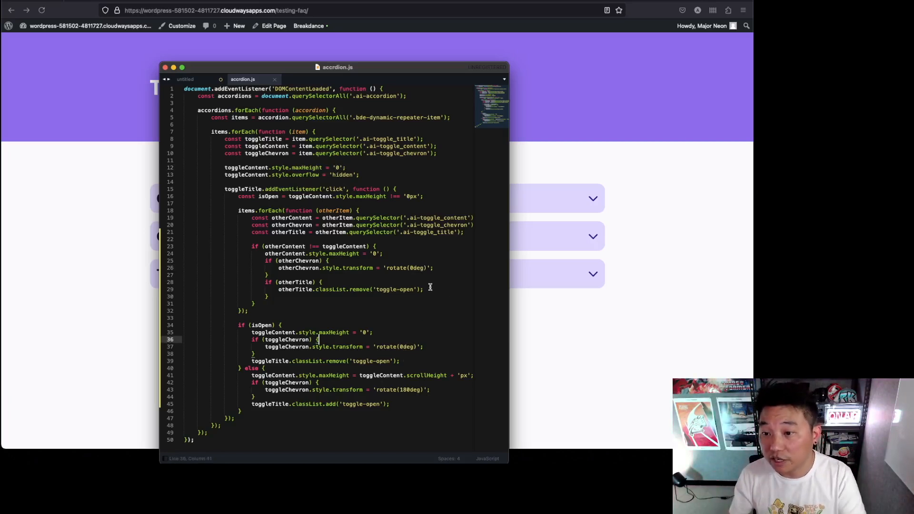
{"action": "double_click", "coordinate": [410, 390]}
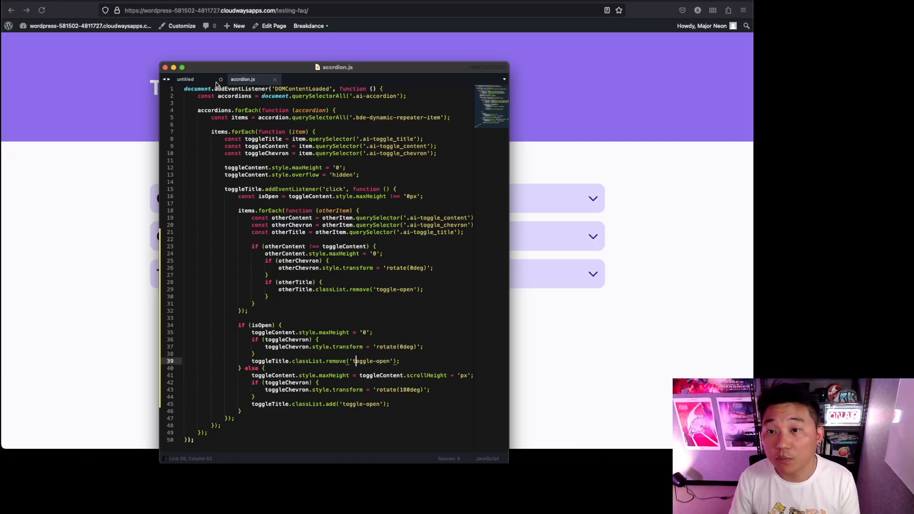
{"action": "left_click", "coordinate": [185, 79]}
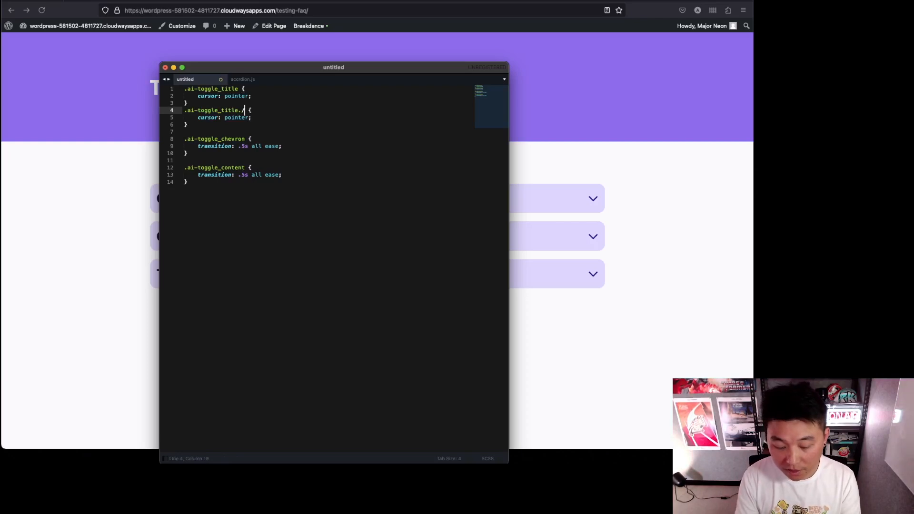
Step: Write the .ai-toggle_title.toggle-open selector and its + sibling variant for the content
{"action": "type", "text": "toggle-open"}
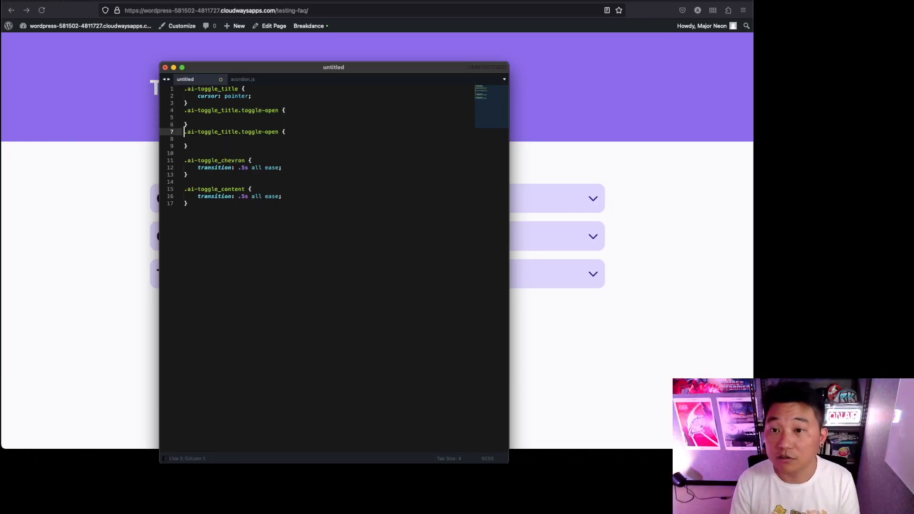
{"action": "type", "text": "+"}
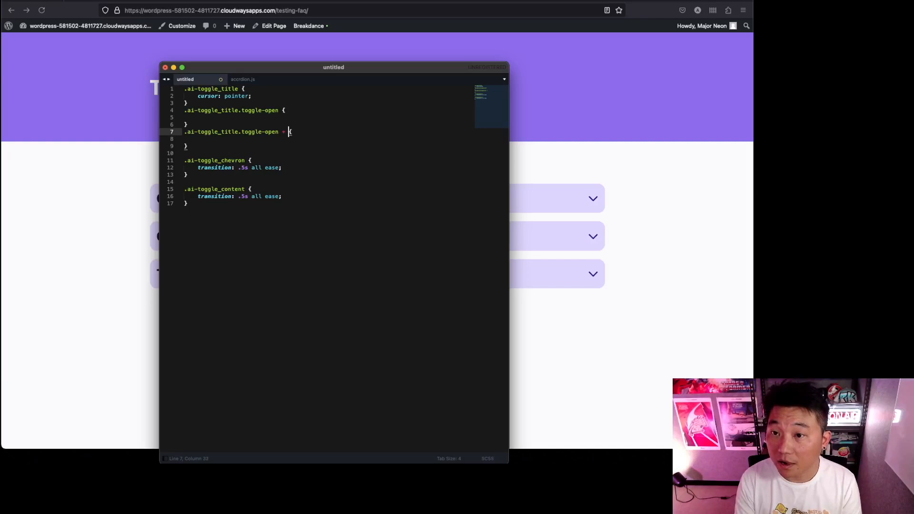
{"action": "type", "text": "."}
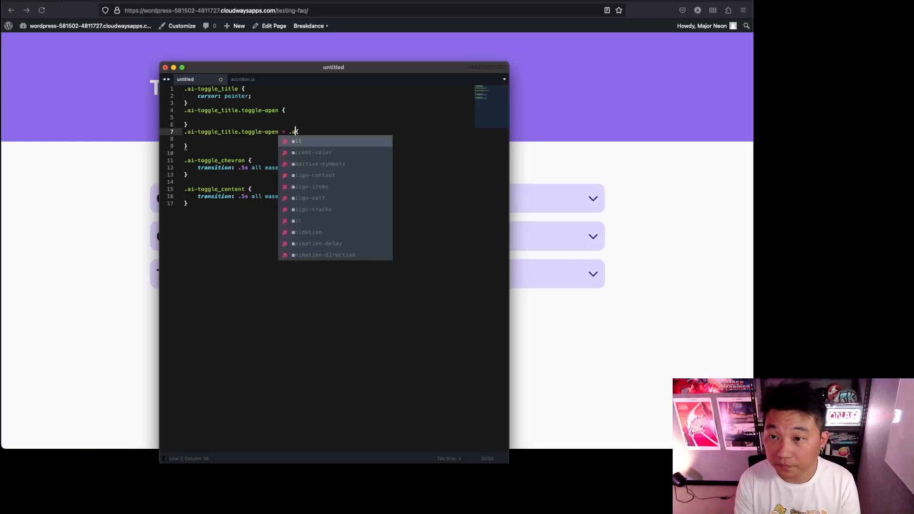
{"action": "type", "text": "a"}
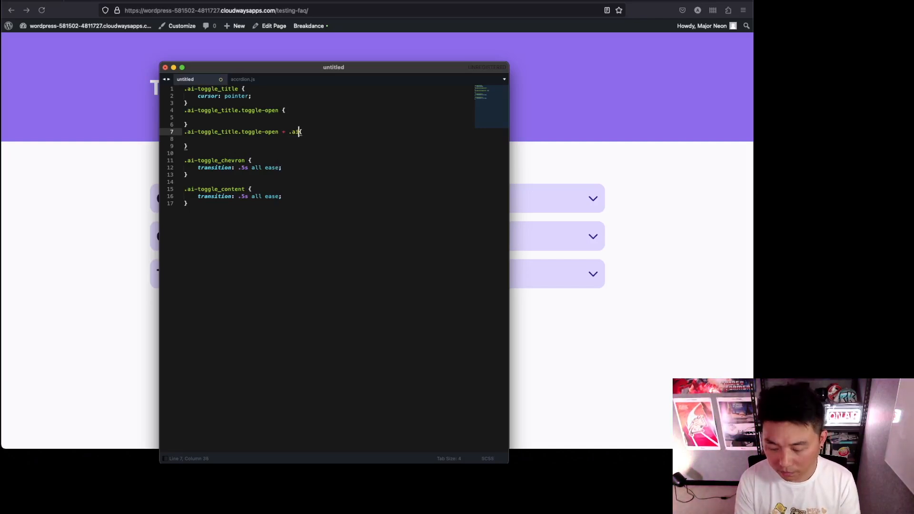
{"action": "type", "text": "toggle"}
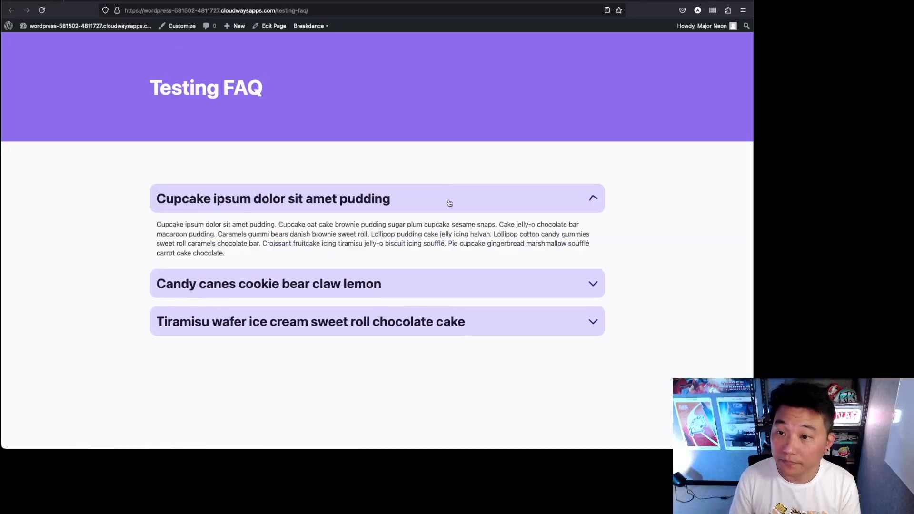
Step: Review the Code Block's <style> rules in the PHP editor, then return to the live page
{"action": "left_click", "coordinate": [292, 198]}
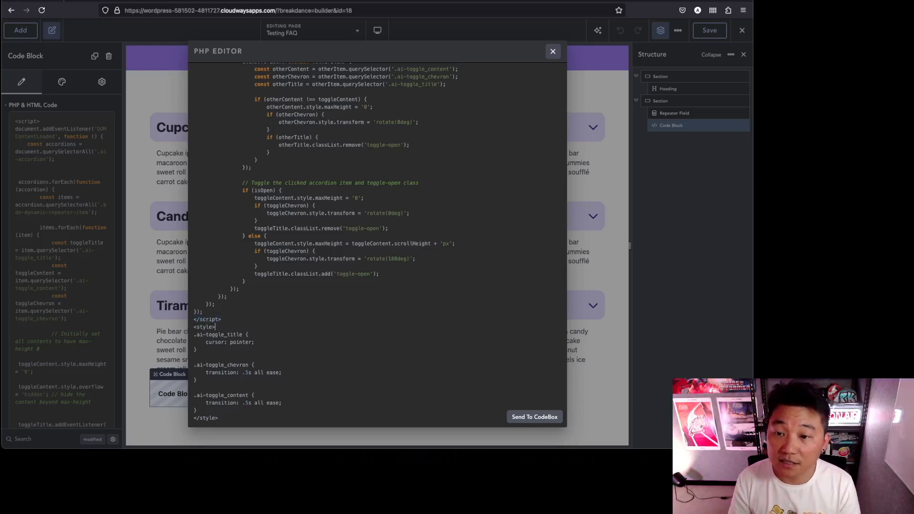
{"action": "double_click", "coordinate": [204, 326]}
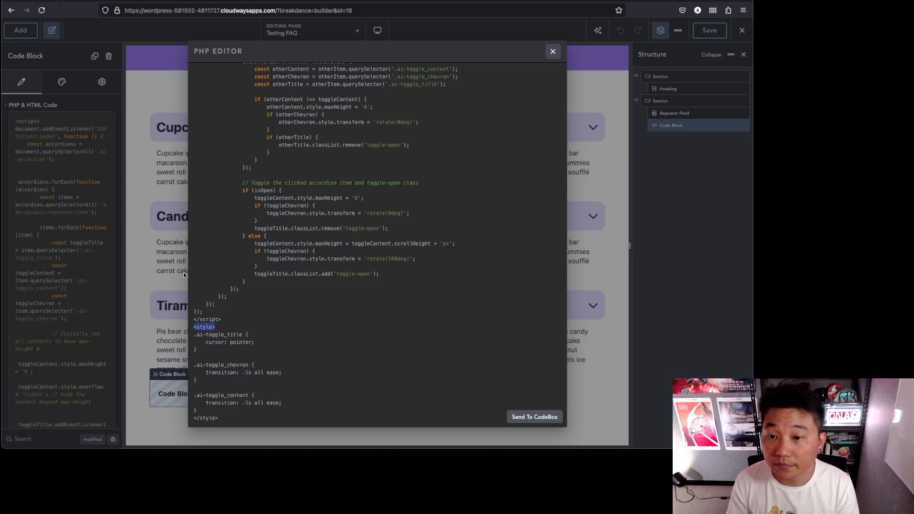
{"action": "left_click", "coordinate": [553, 52]}
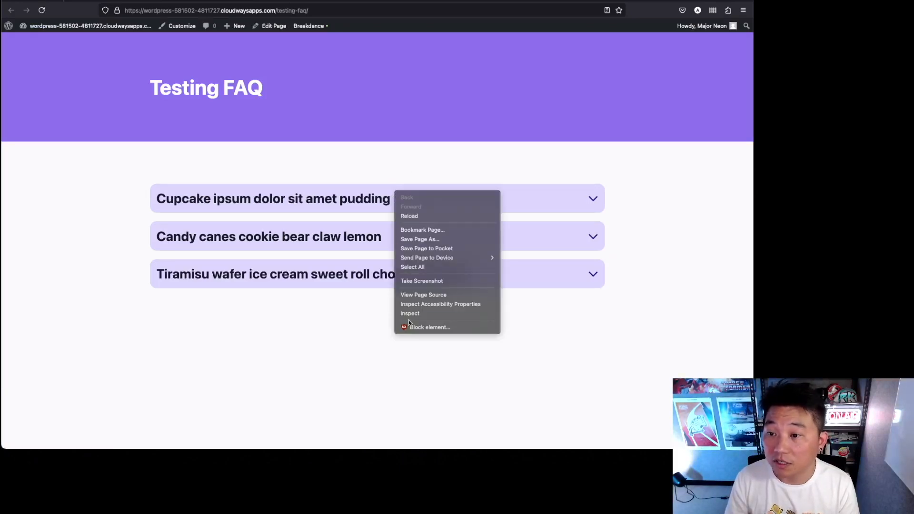
Step: Inspect the FAQ toggle titles to confirm open items gain the toggle-open class
{"action": "left_click", "coordinate": [409, 314]}
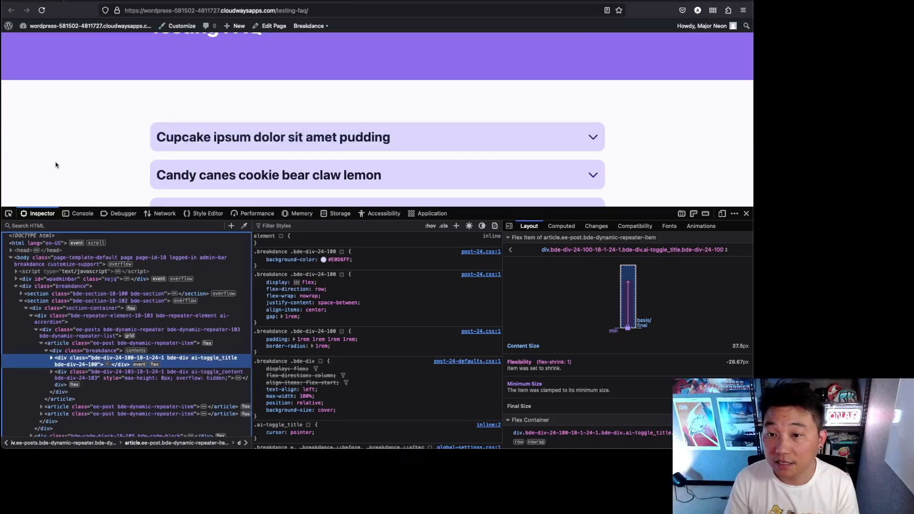
{"action": "left_click", "coordinate": [274, 137]}
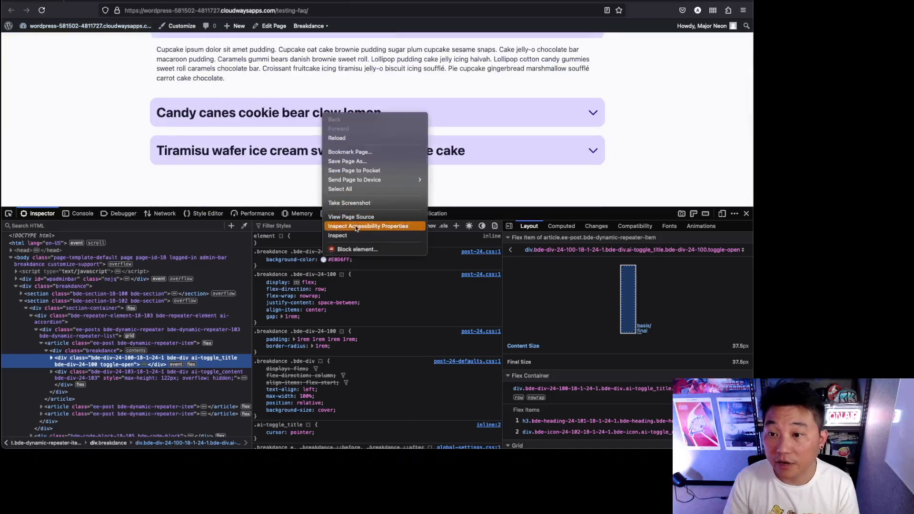
{"action": "left_click", "coordinate": [368, 226]}
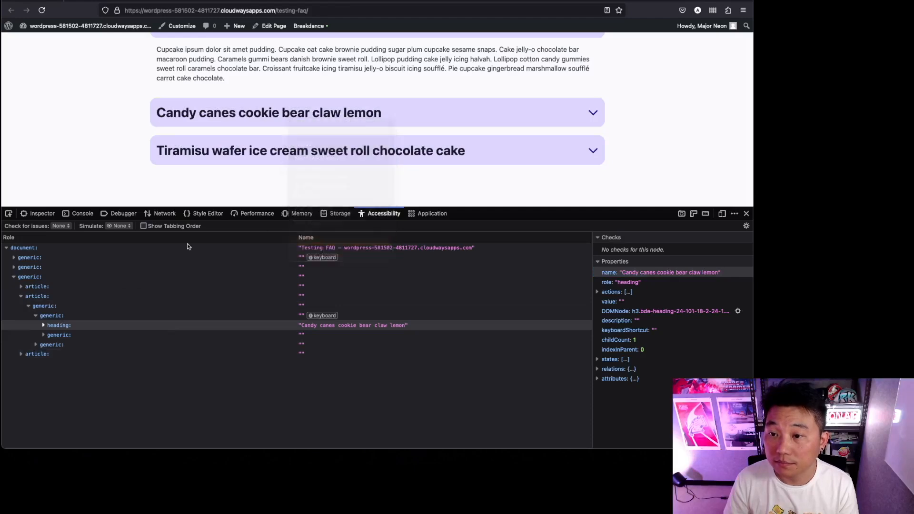
{"action": "left_click", "coordinate": [42, 213]}
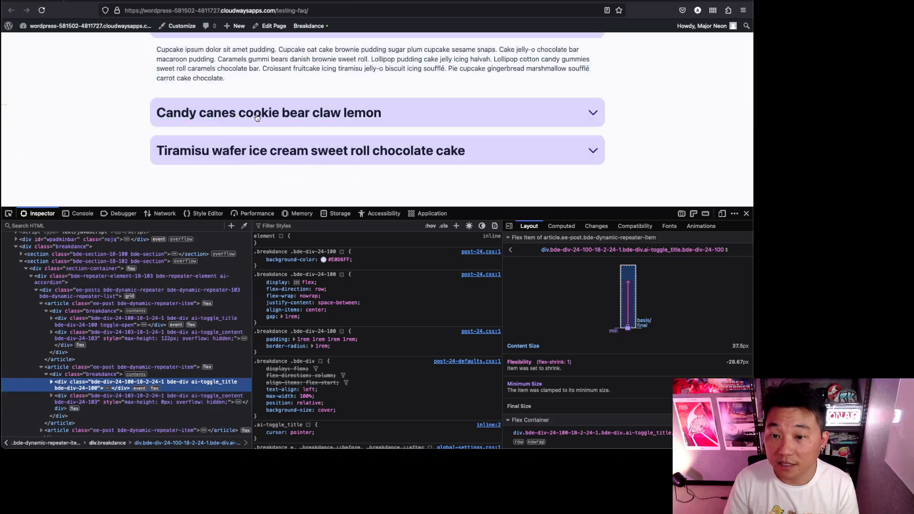
Step: Expand the Candy canes cookie bear claw lemon item and close the developer tools
{"action": "left_click", "coordinate": [257, 113]}
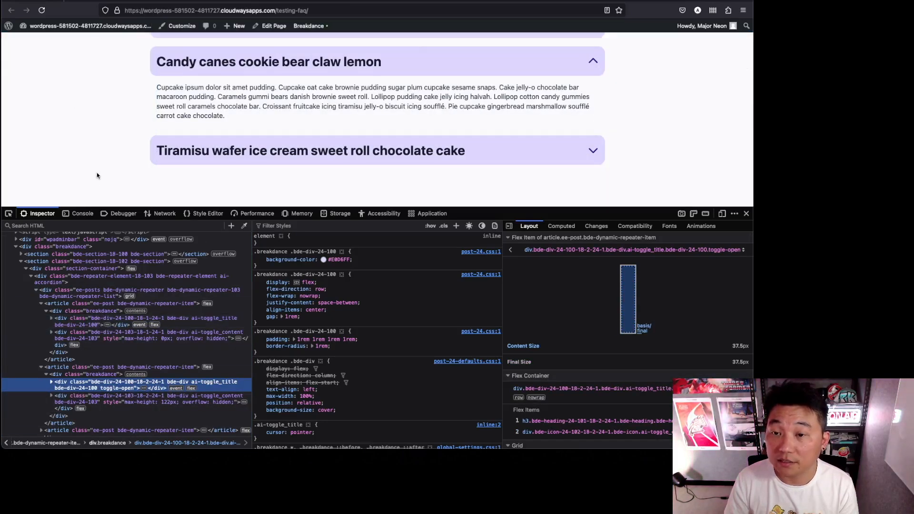
{"action": "left_click", "coordinate": [311, 150]}
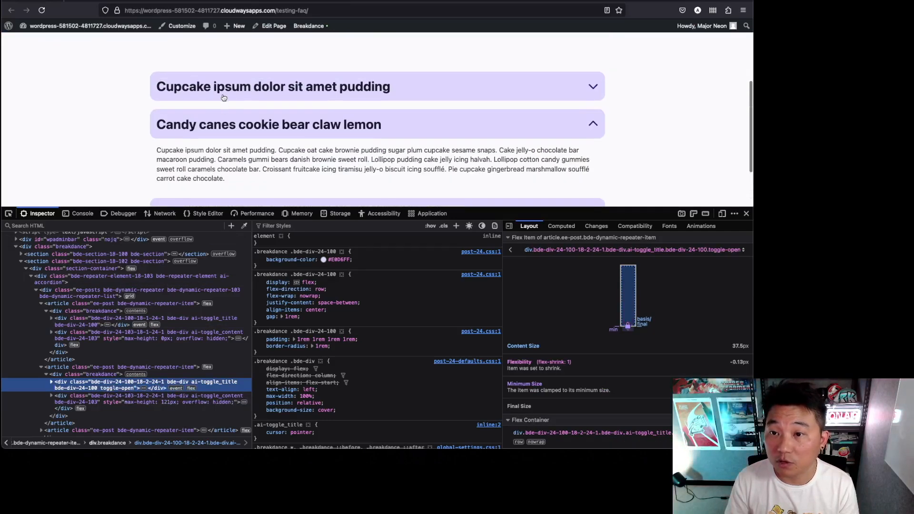
{"action": "scroll", "scroll_direction": "down", "scroll_amount": 3}
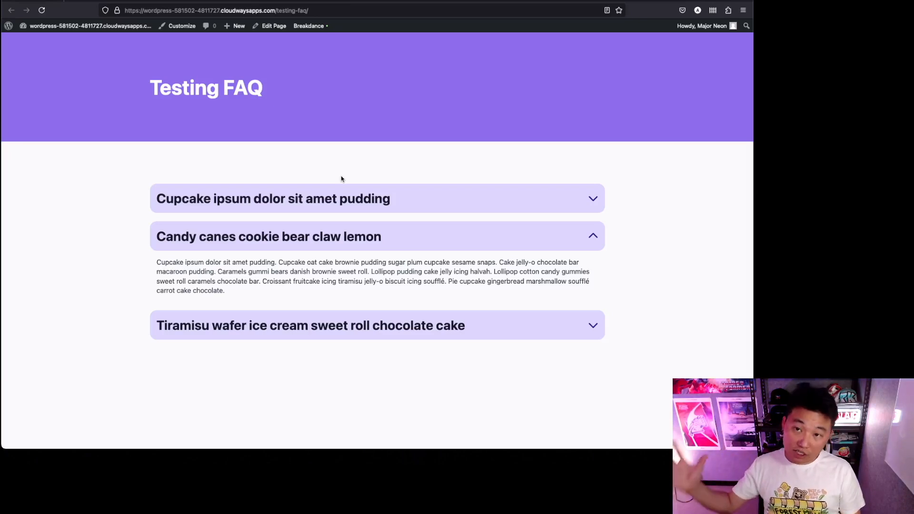
{"action": "mouse_move", "coordinate": [330, 207]}
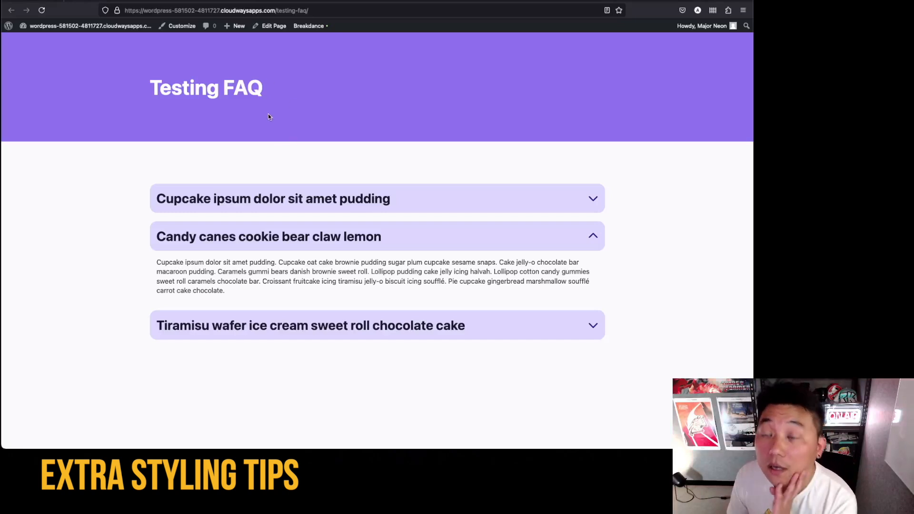
Step: Inspect the Candy canes answer and select its whole FAQ item article element
{"action": "right_click", "coordinate": [228, 254]}
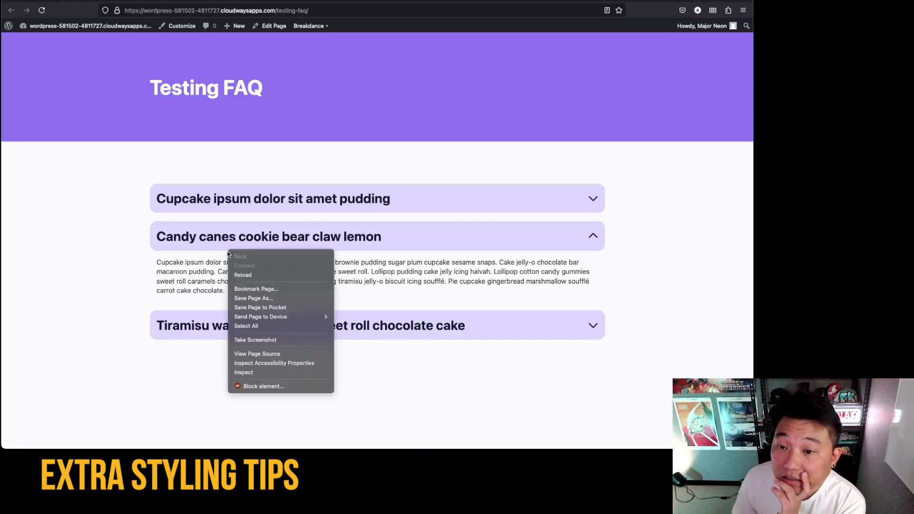
{"action": "left_click", "coordinate": [243, 373]}
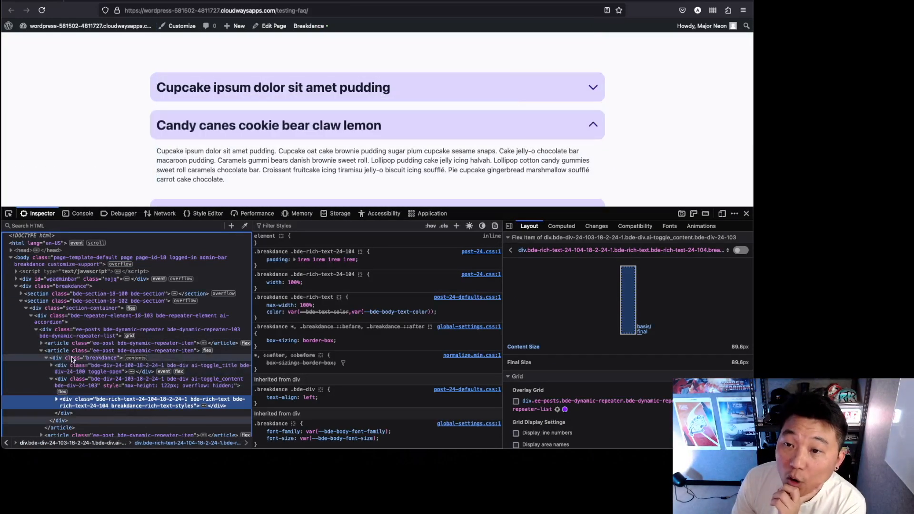
{"action": "left_click", "coordinate": [72, 379]}
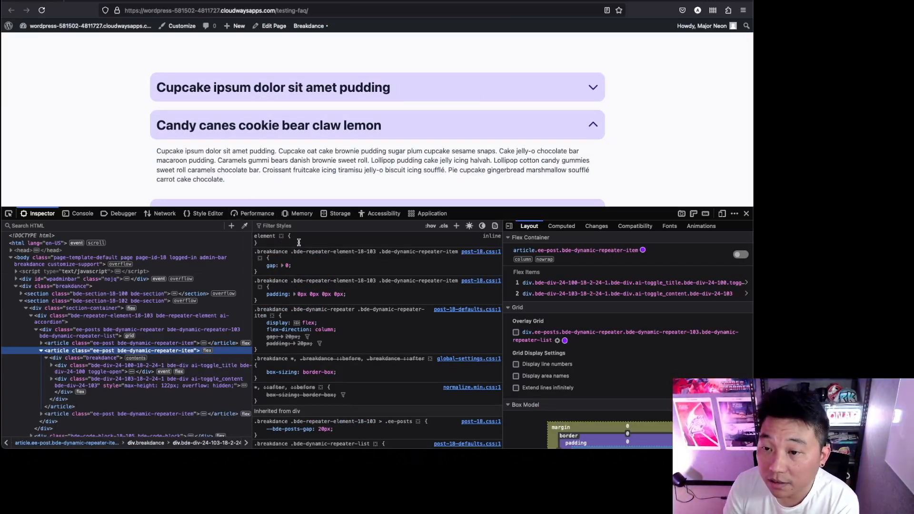
Step: Give the FAQ item inline background-color #eee and 1rem border-radius, then expand Cupcake ipsum
{"action": "type", "text": "background"}
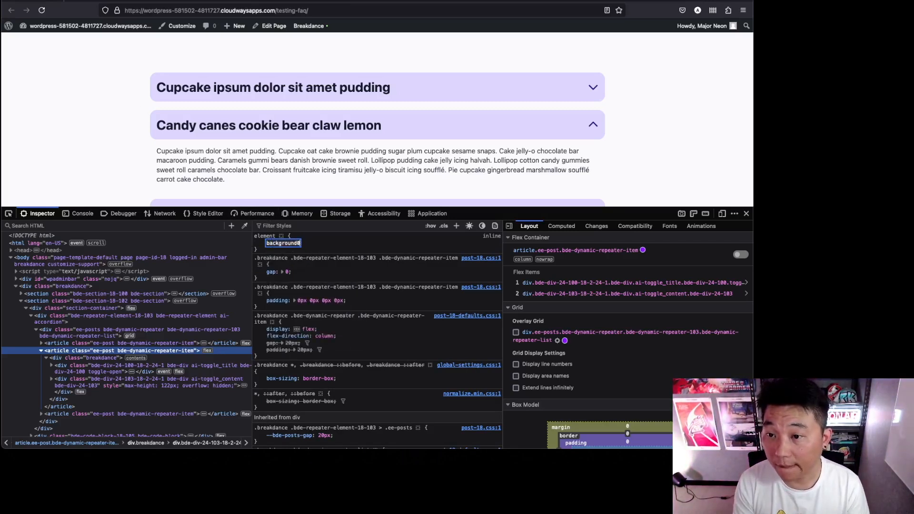
{"action": "type", "text": "-color"}
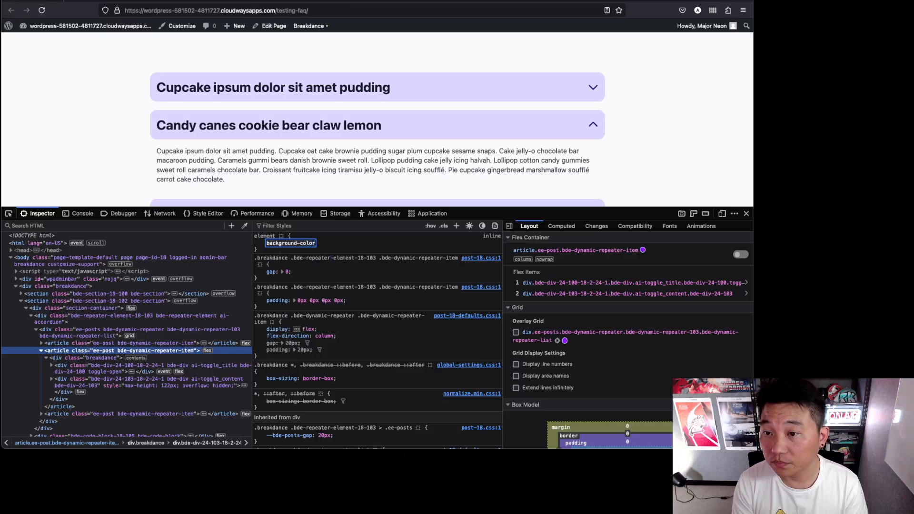
{"action": "type", "text": "aliceblue"}
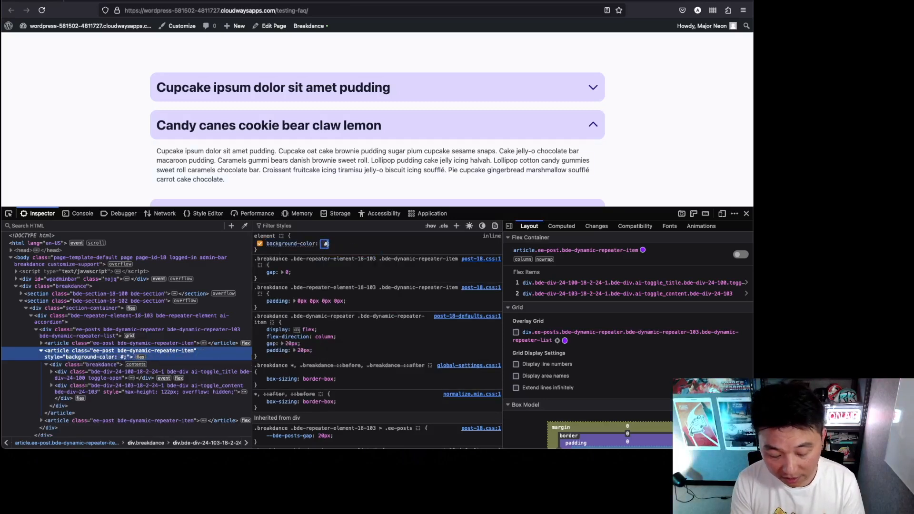
{"action": "type", "text": "#eee;"}
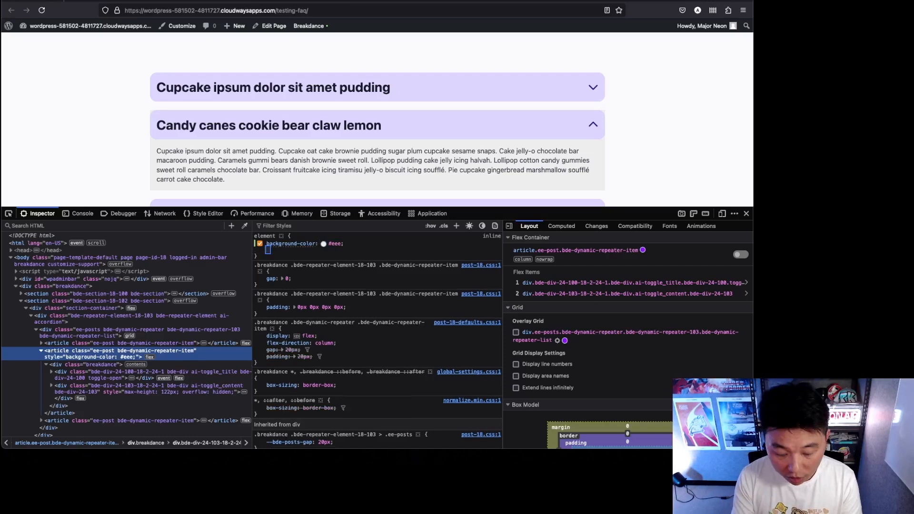
{"action": "type", "text": "border:"}
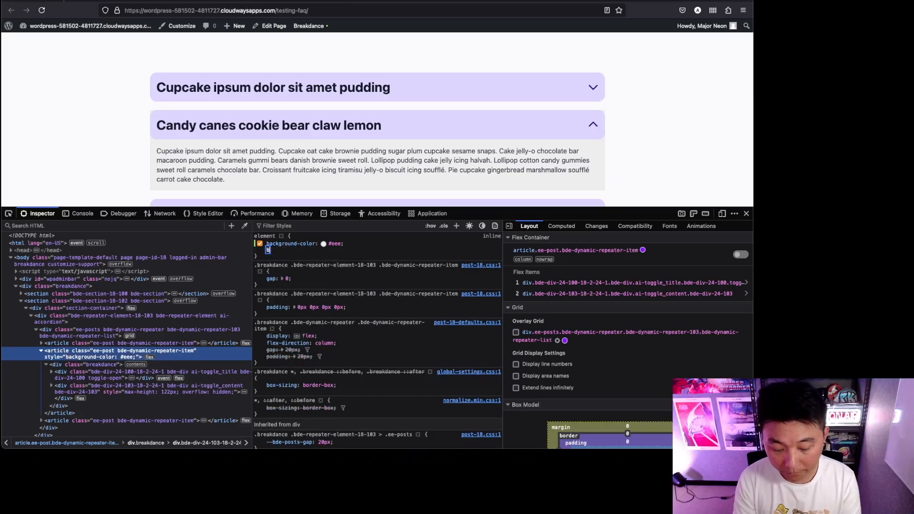
{"action": "type", "text": "border-radius: 1rem;"}
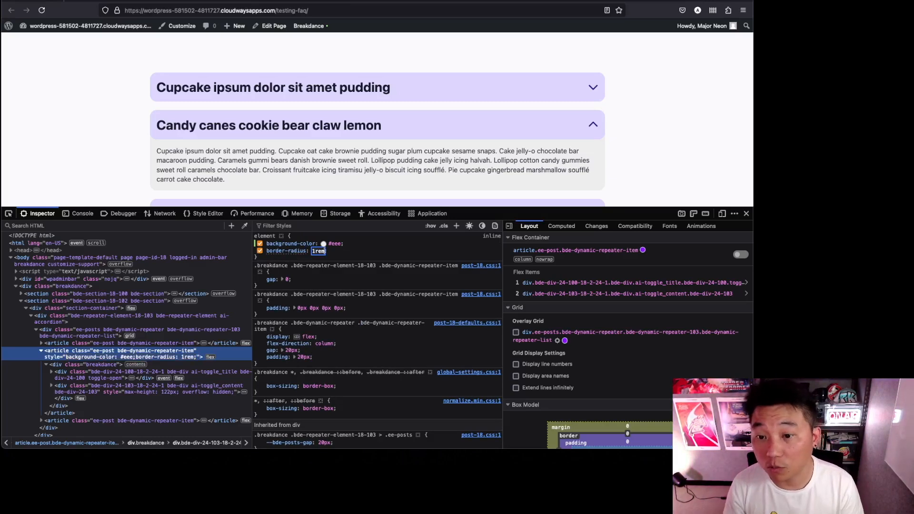
{"action": "left_click", "coordinate": [272, 87]}
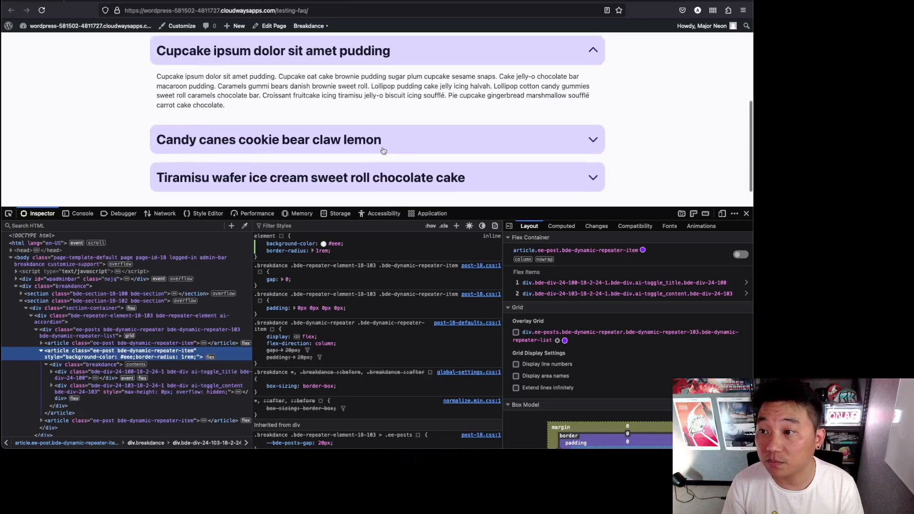
{"action": "mouse_move", "coordinate": [359, 188]}
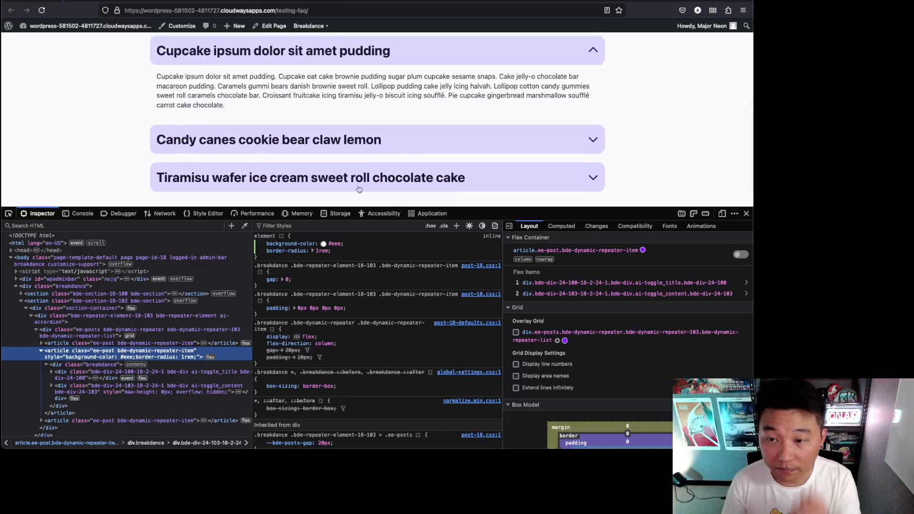
{"action": "mouse_move", "coordinate": [131, 353]}
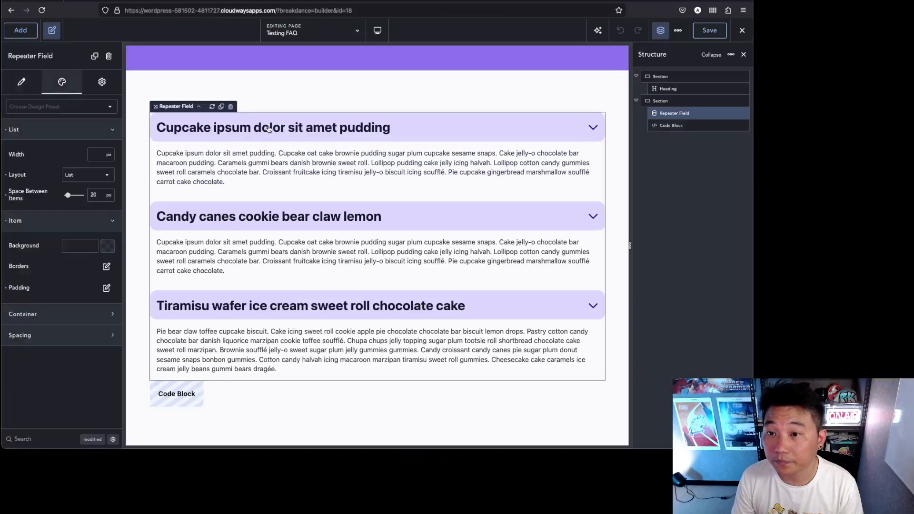
Step: Add 'background-color: #eee;' to the Repeater Field's Advanced Custom CSS
{"action": "left_click", "coordinate": [101, 82]}
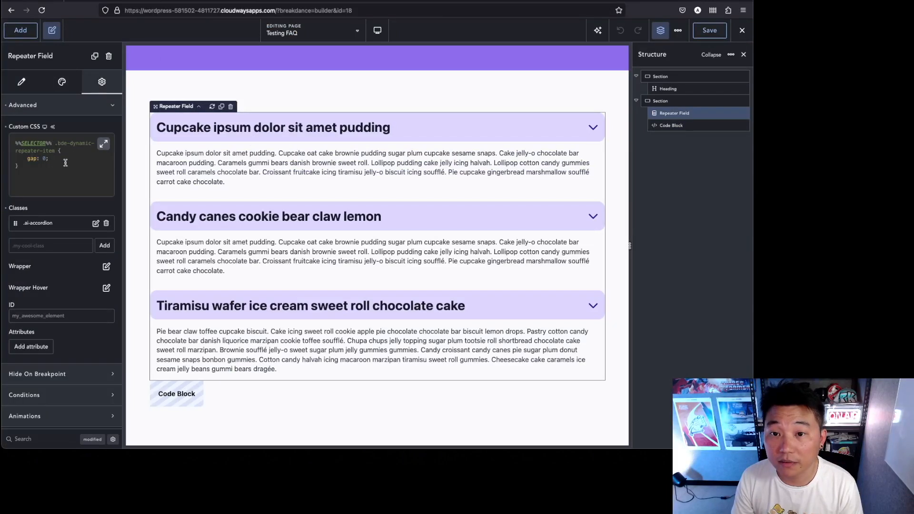
{"action": "type", "text": "background-color: #eee;"}
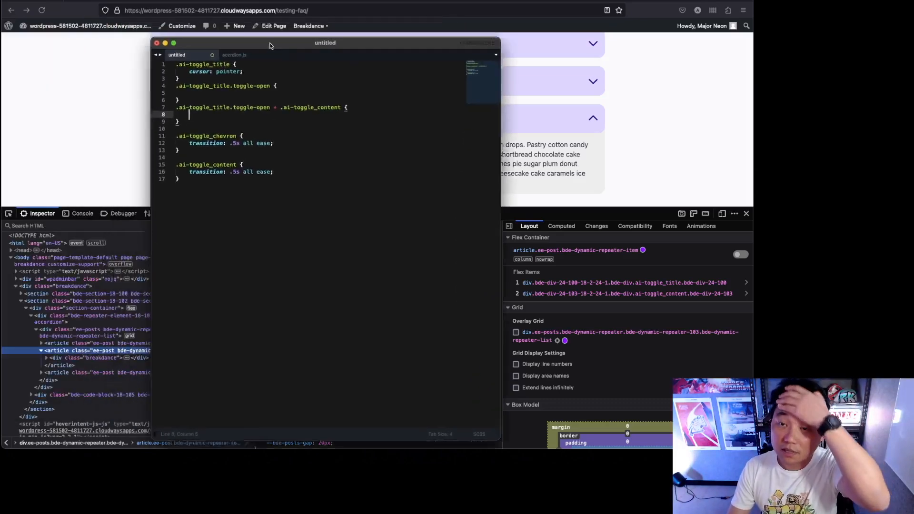
Step: Retarget the Sublime rule to .ai-toggle_title.toggle-open h3 and give it color: red
{"action": "left_click_drag", "start_coordinate": [325, 42], "coordinate": [447, 88]}
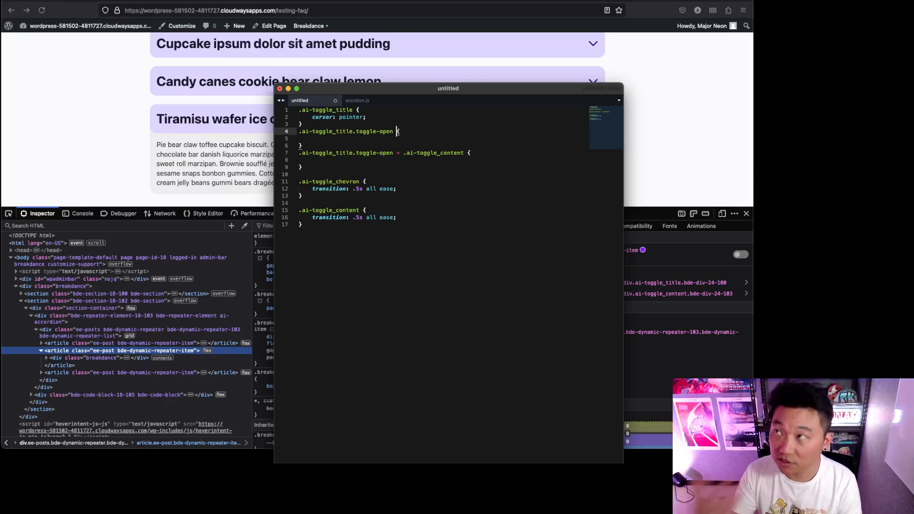
{"action": "type", "text": "h3"}
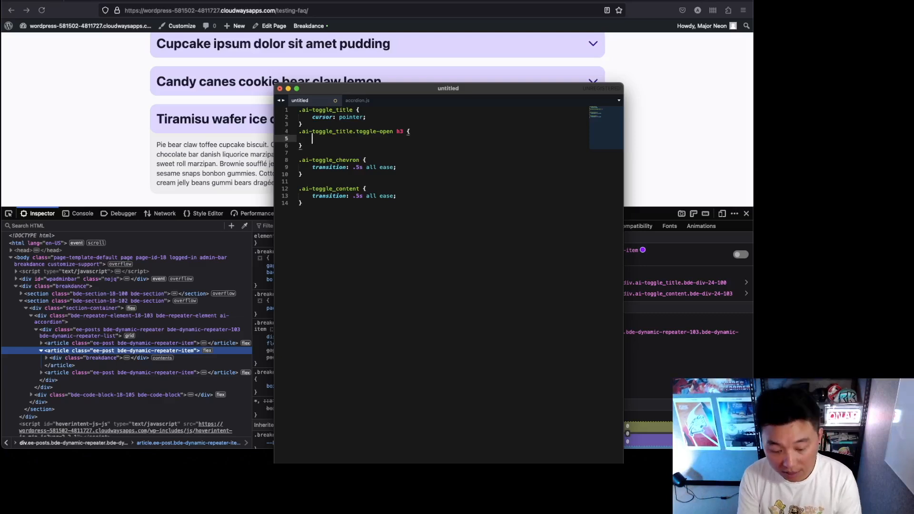
{"action": "type", "text": "color:"}
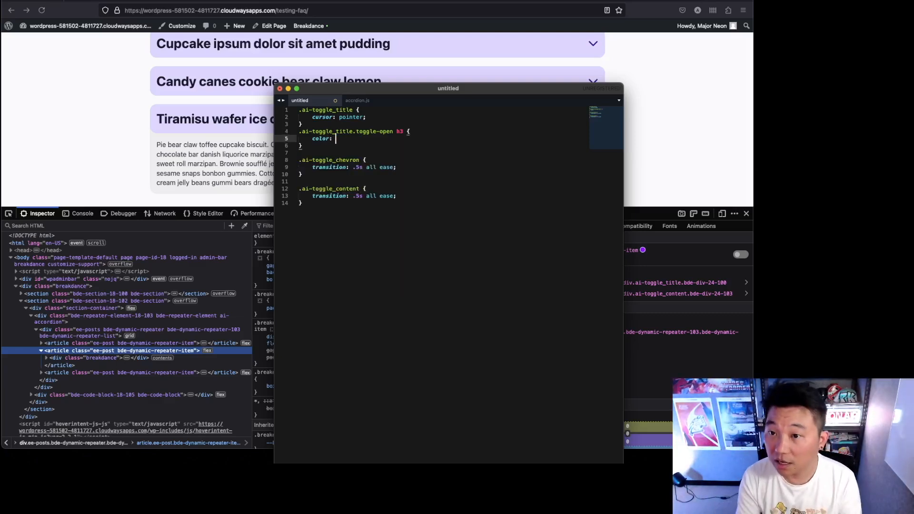
{"action": "type", "text": "red"}
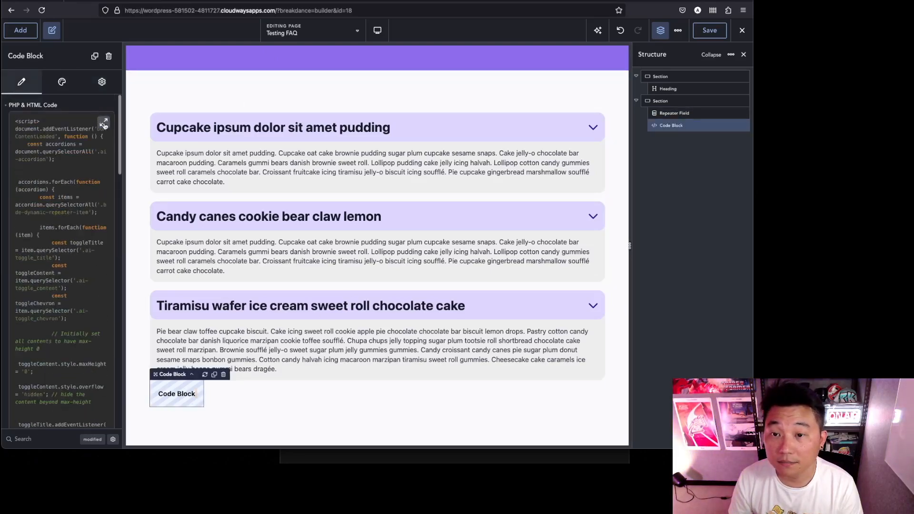
Step: Expand the Code Block's code and scroll the live page to check red open titles
{"action": "left_click", "coordinate": [104, 124]}
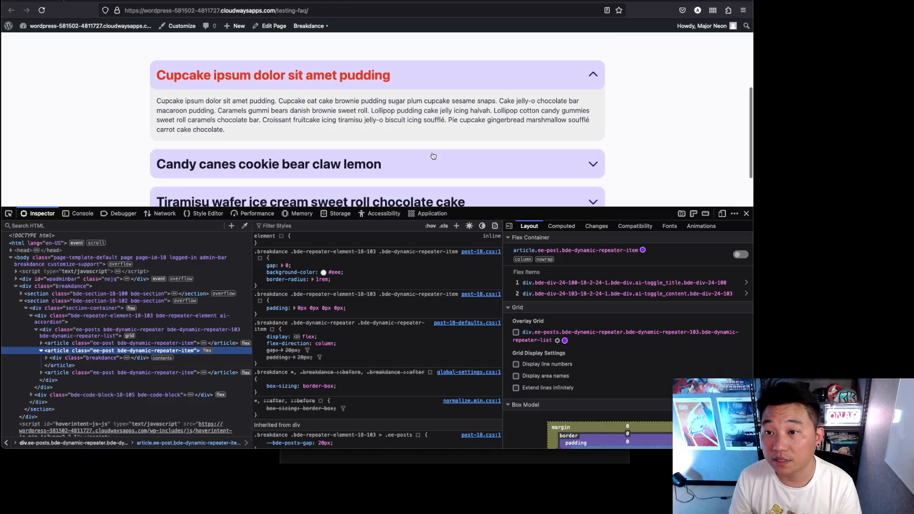
{"action": "scroll", "scroll_direction": "down", "scroll_amount": 3}
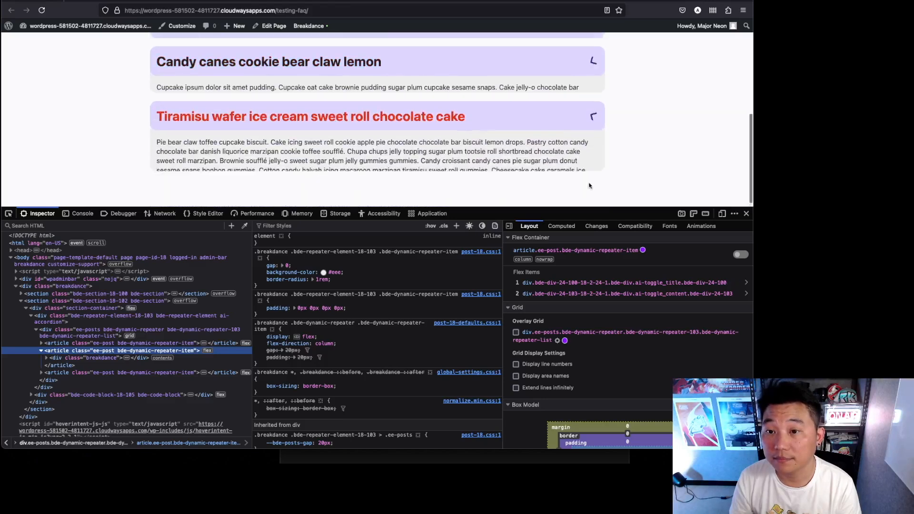